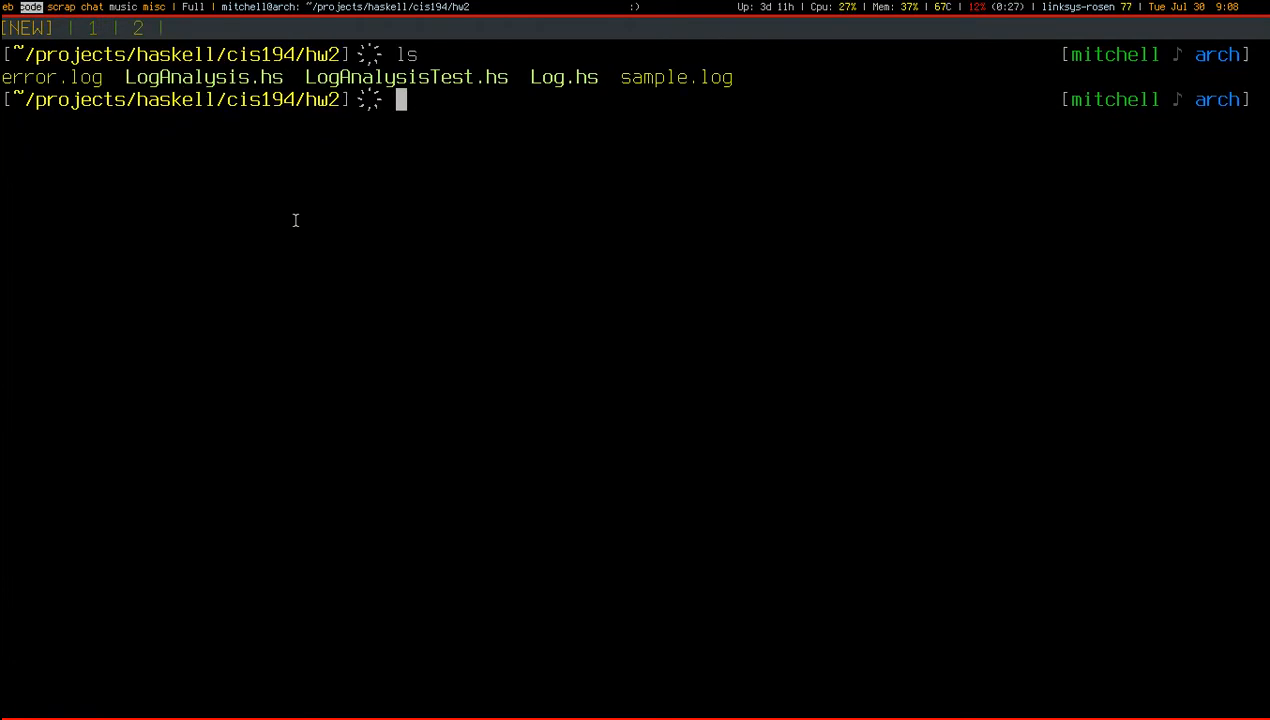
Step: Start editing LogAnalysis.hs in vi from the hw2 folder
text(vi LogAn)
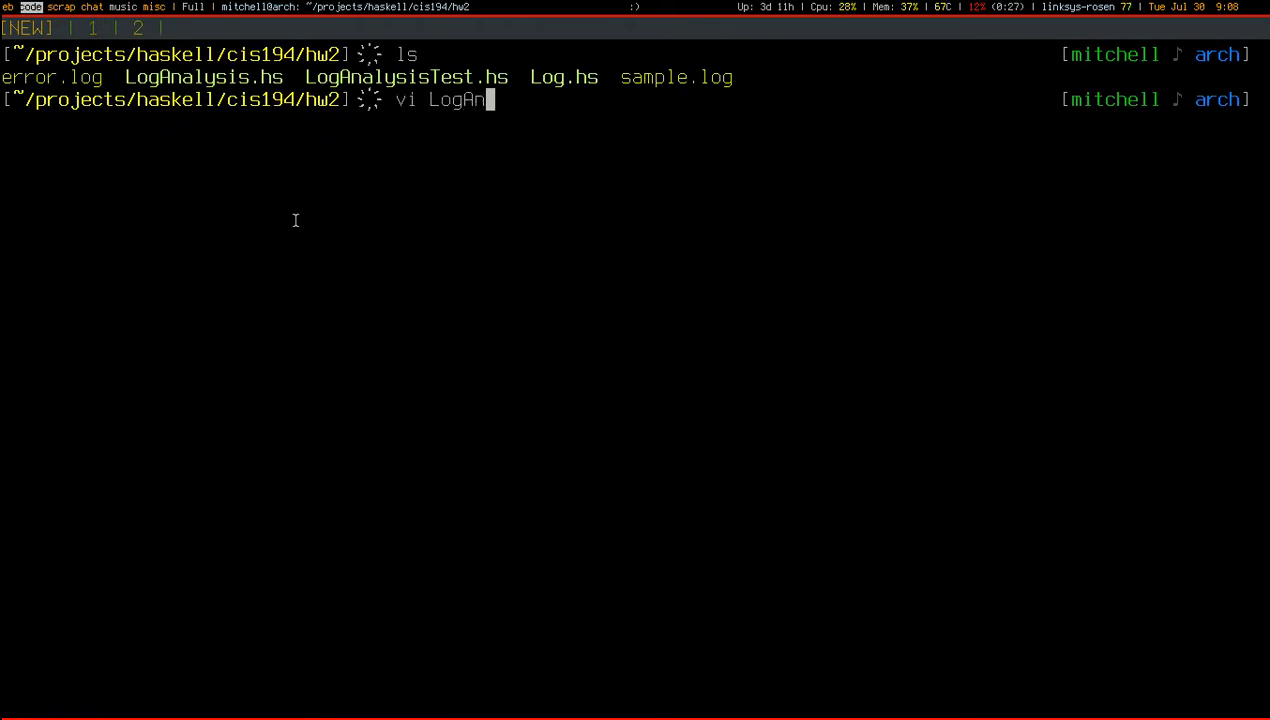
key(Return)
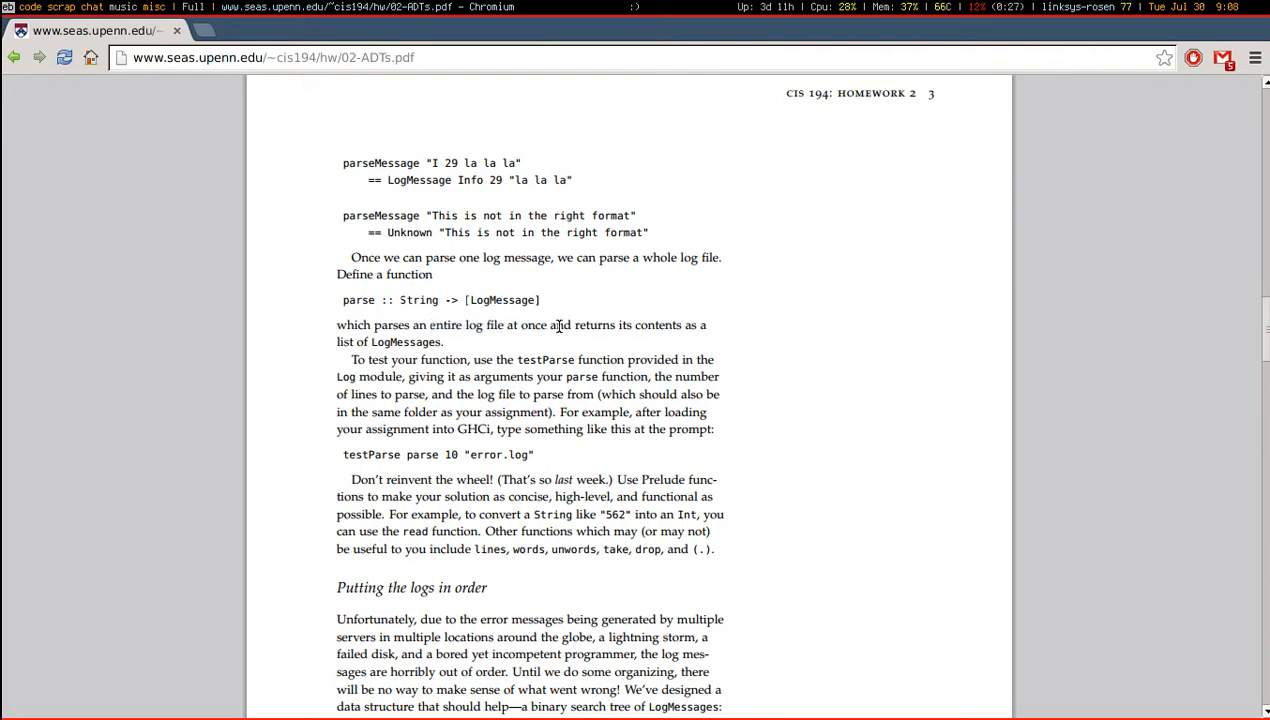
Step: Select text in the homework PDF section on parse :: String -> [LogMessage]
drag(576, 324, 436, 360)
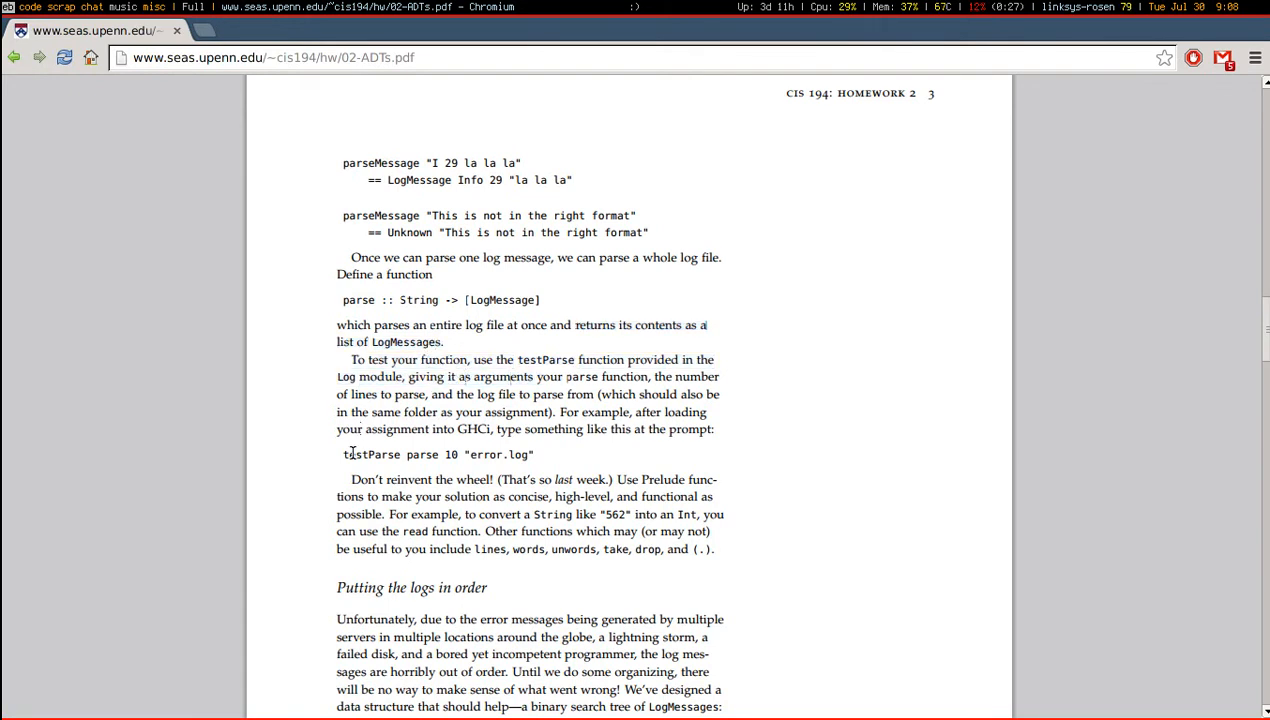
mouse_move(342, 472)
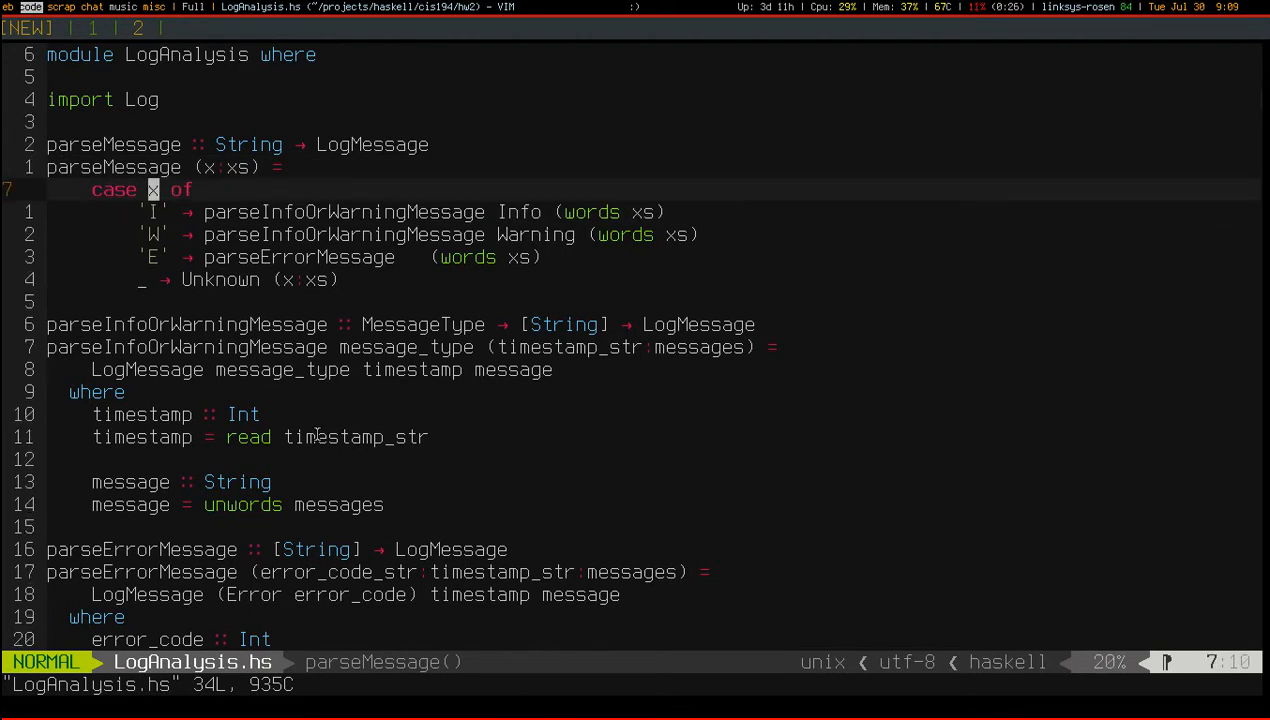
Step: Rewrite the first parseMessage pattern as an 'I' clause yielding the Info branch
key(k)
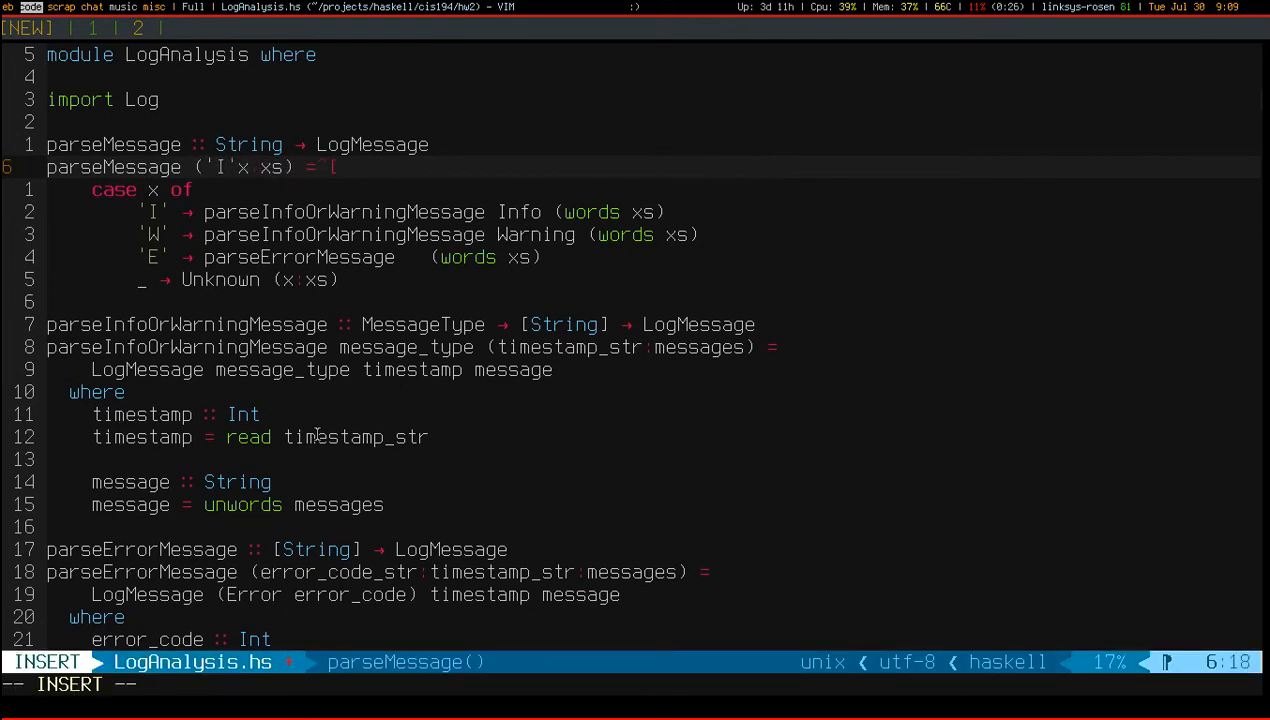
key(Escape)
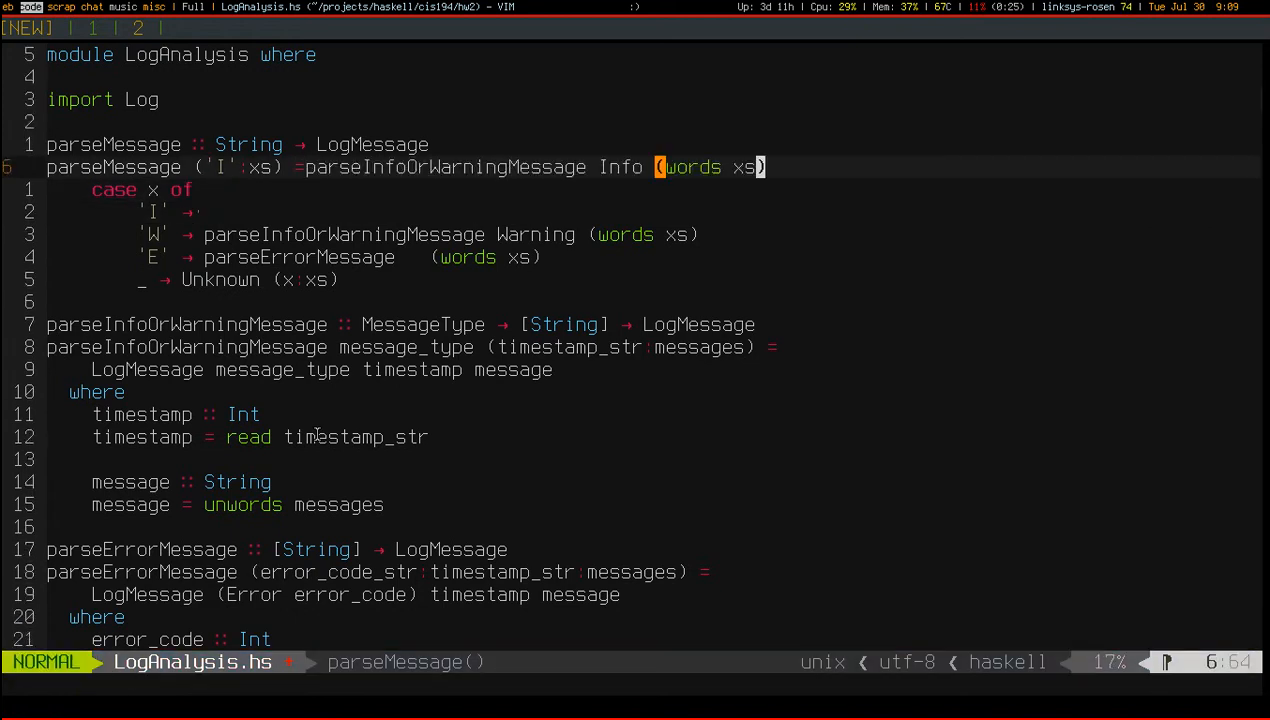
key(i)
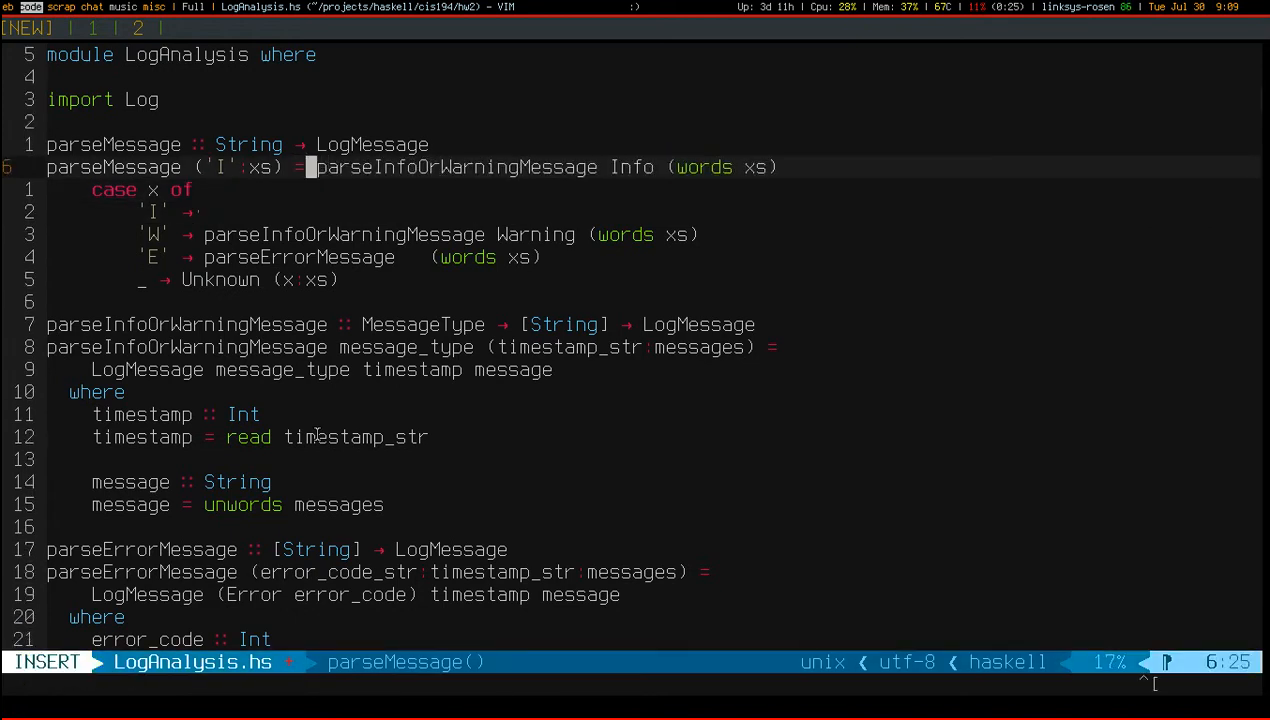
key(Escape)
text(parseMessage)
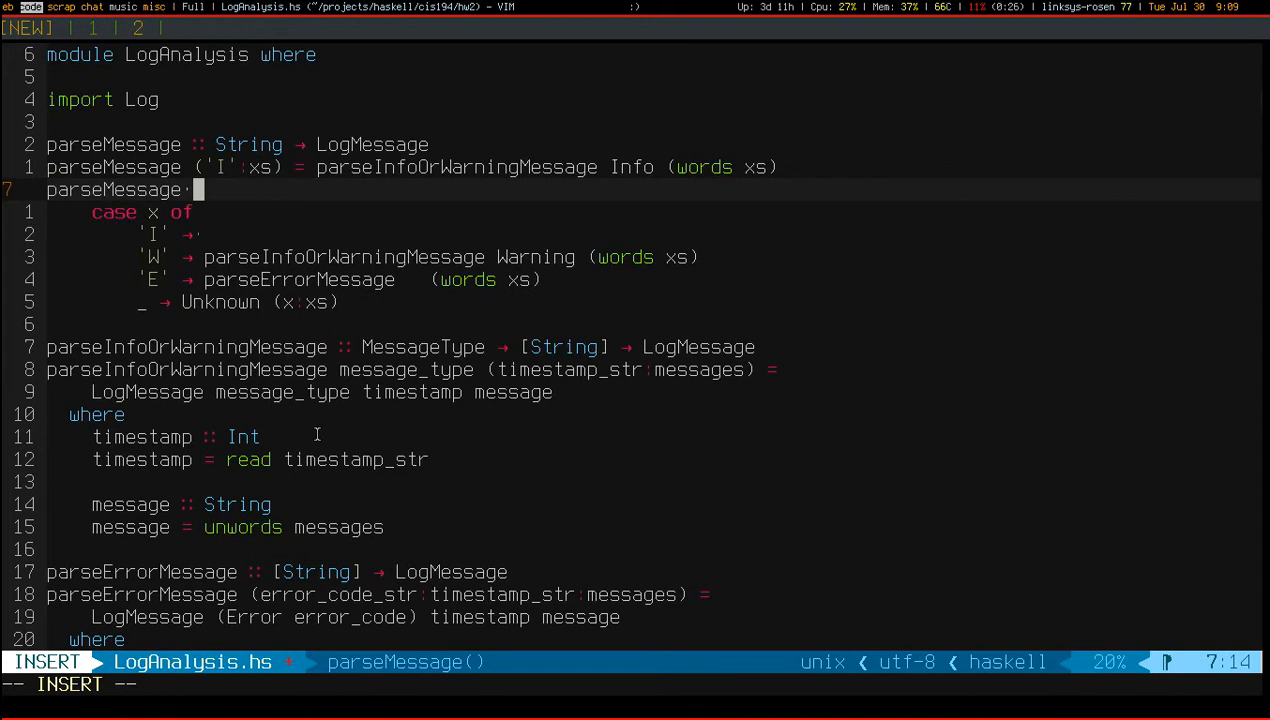
Step: Add ('W':xs) and ('E':xs) clauses giving the Warning and parseErrorMessage branches
text((')
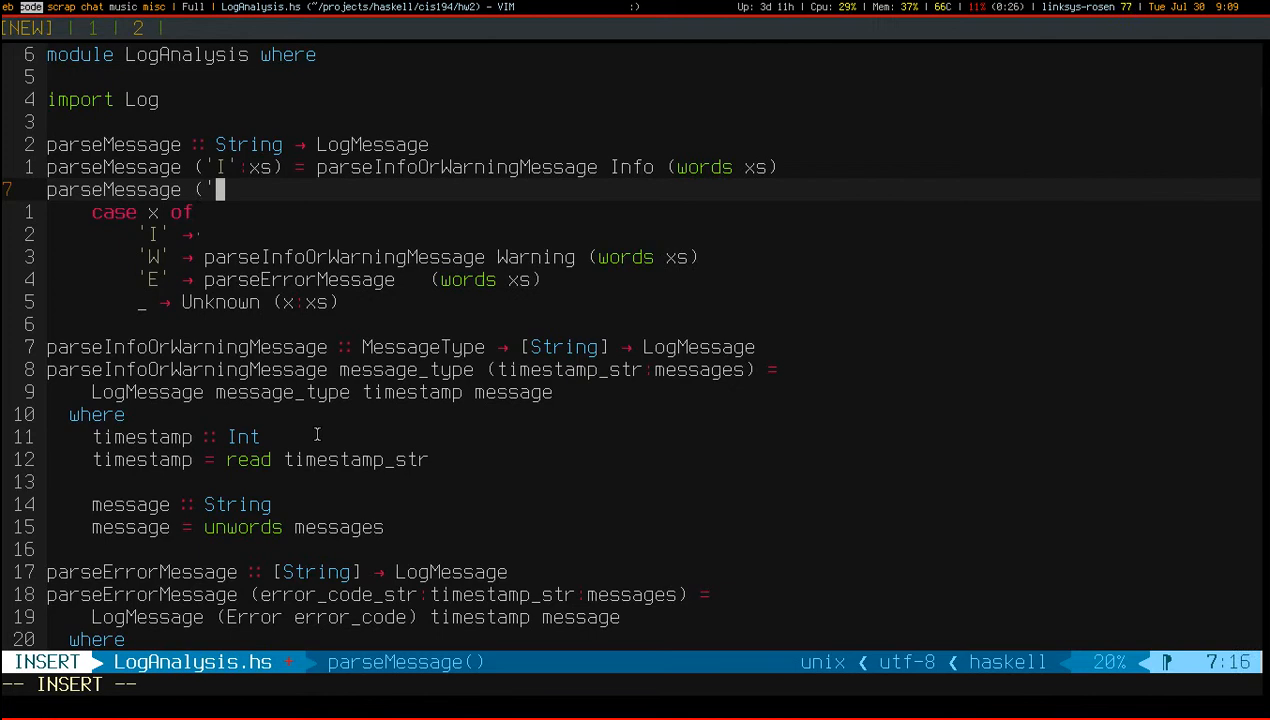
text(W')
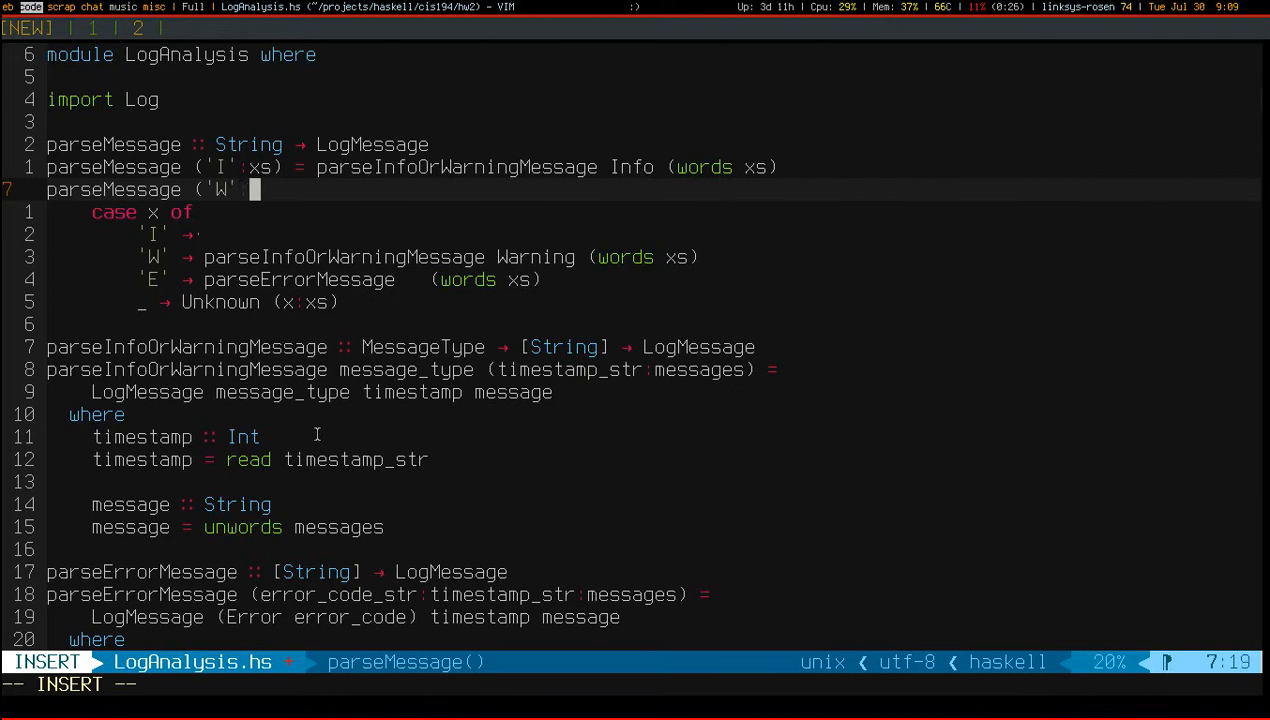
text(:xs) =)
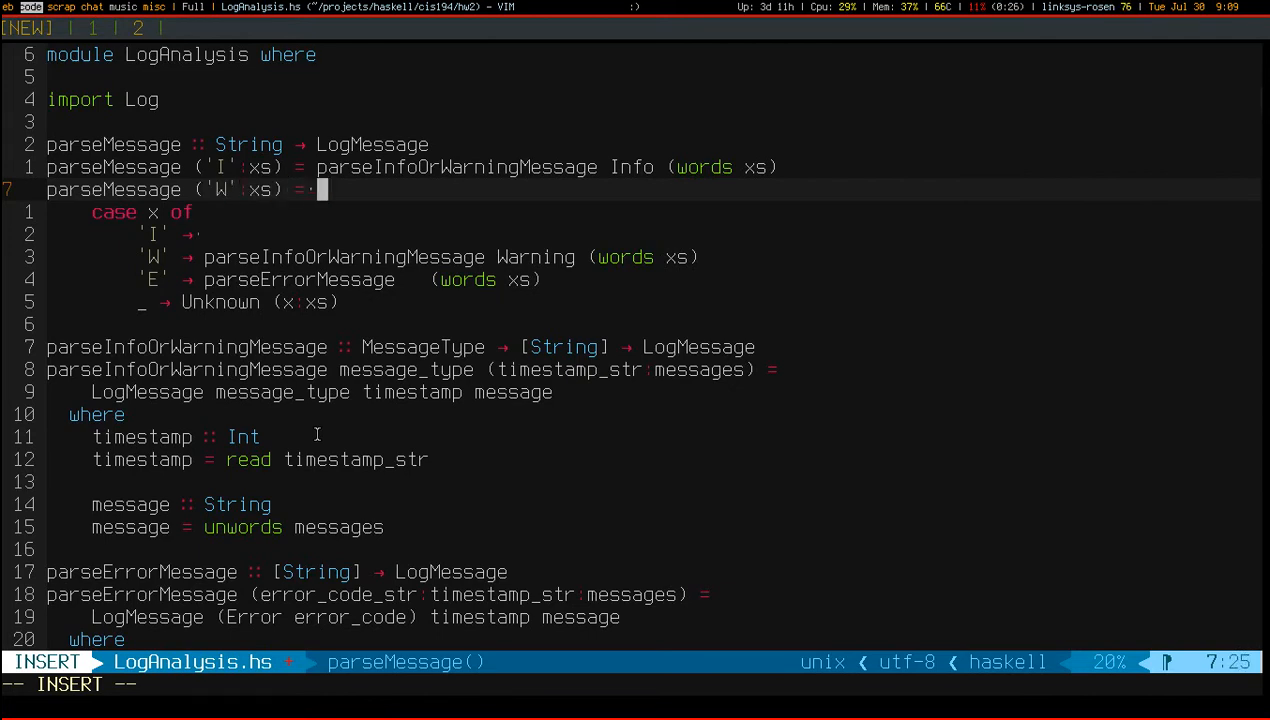
key(Escape)
text(parseMessage)
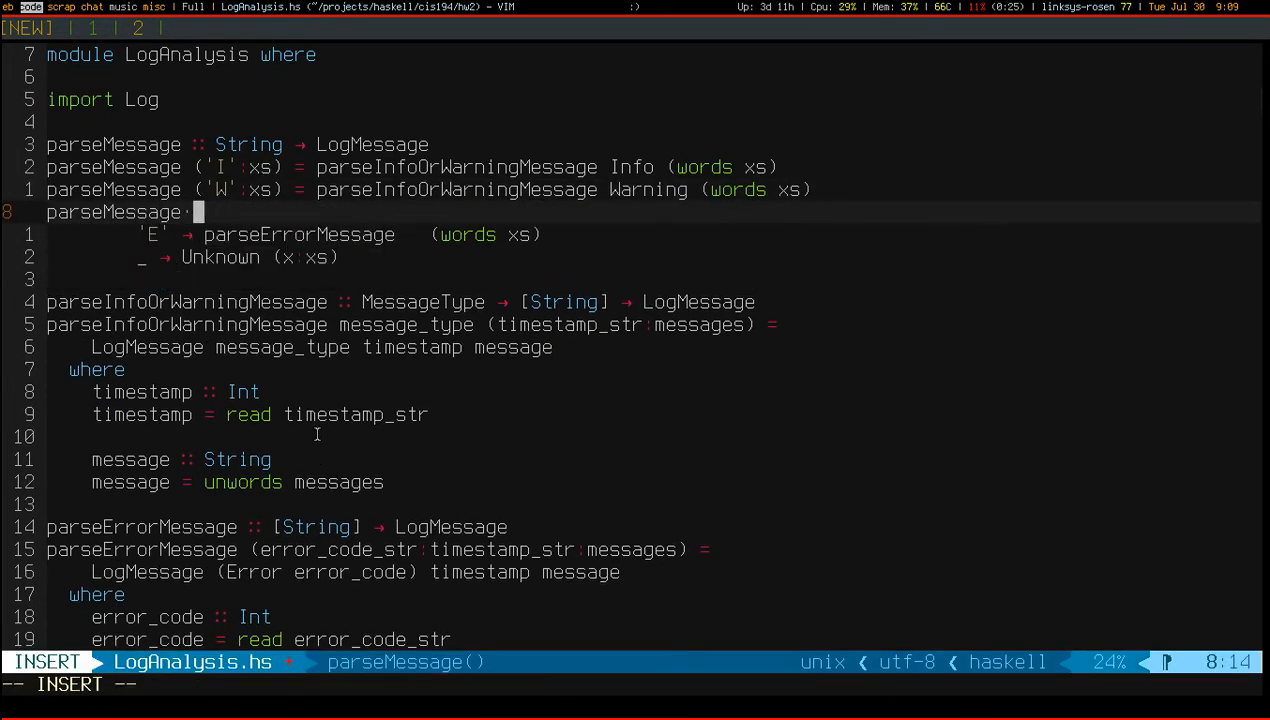
text(('E':xs))
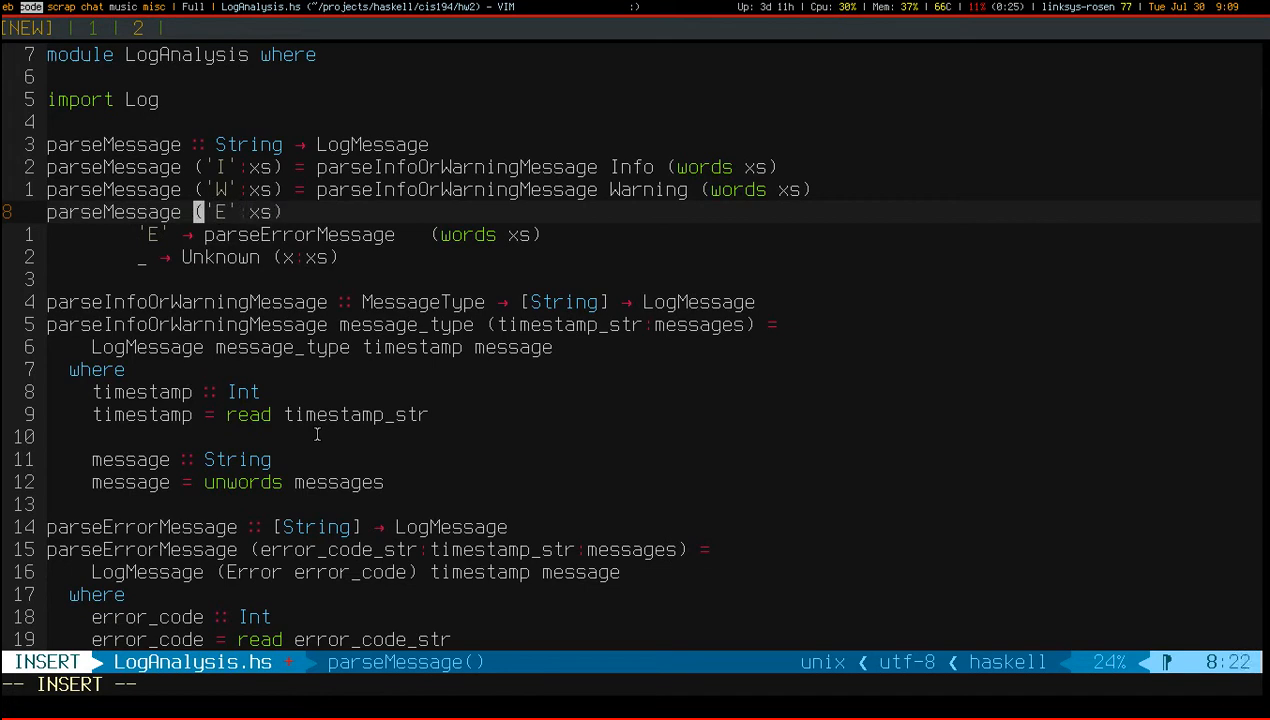
key(Escape)
text(parseMess)
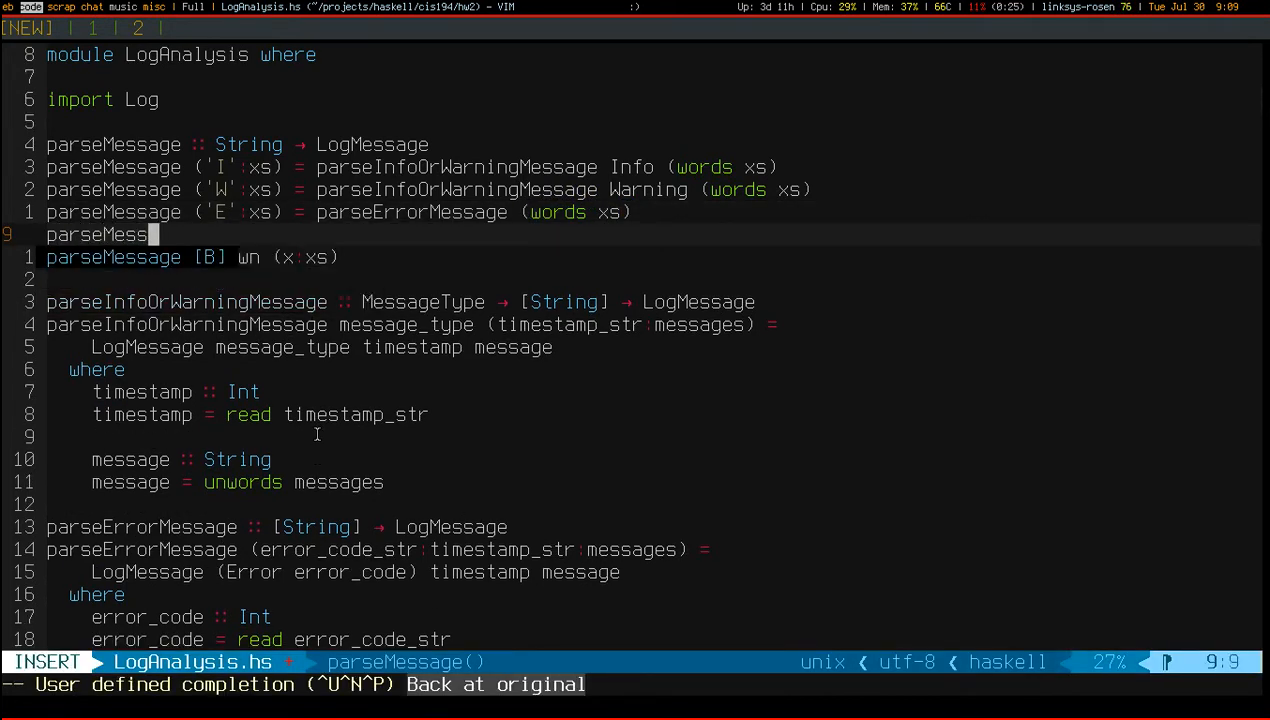
Step: Add the catch-all clause parseMessage str = Unknown str and save the file
text(_)
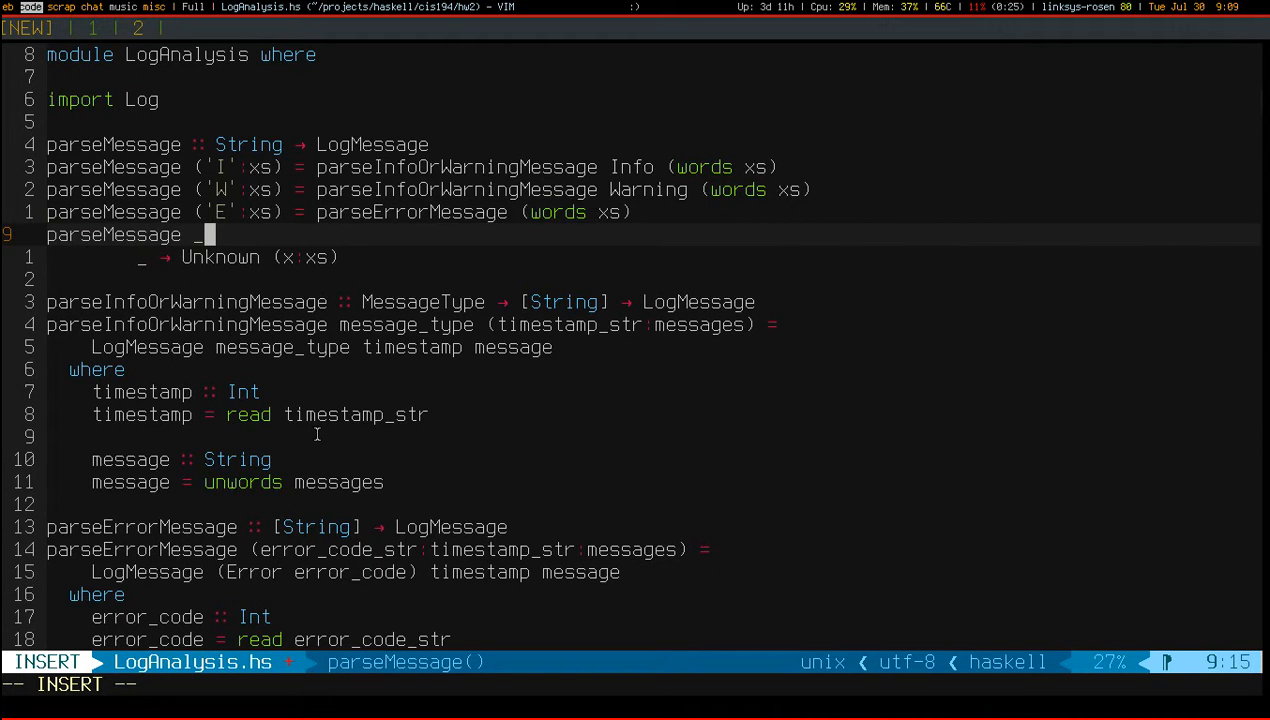
text(str = Un)
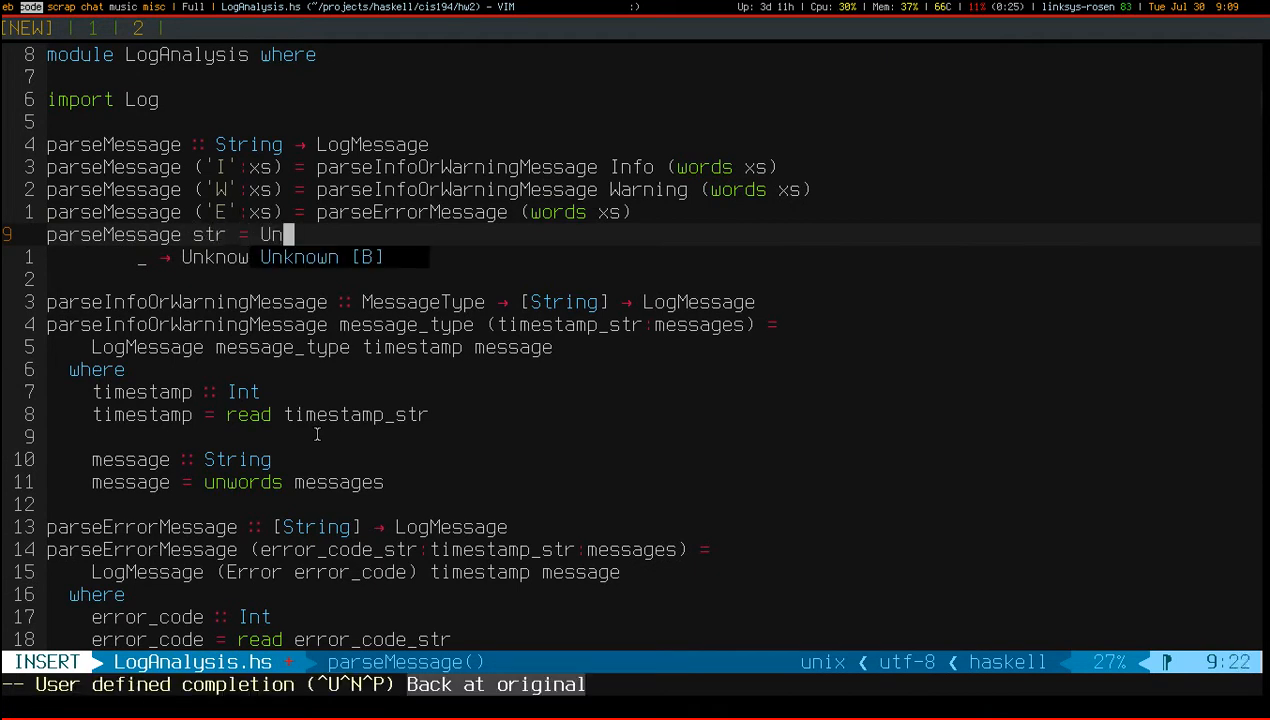
key(Escape)
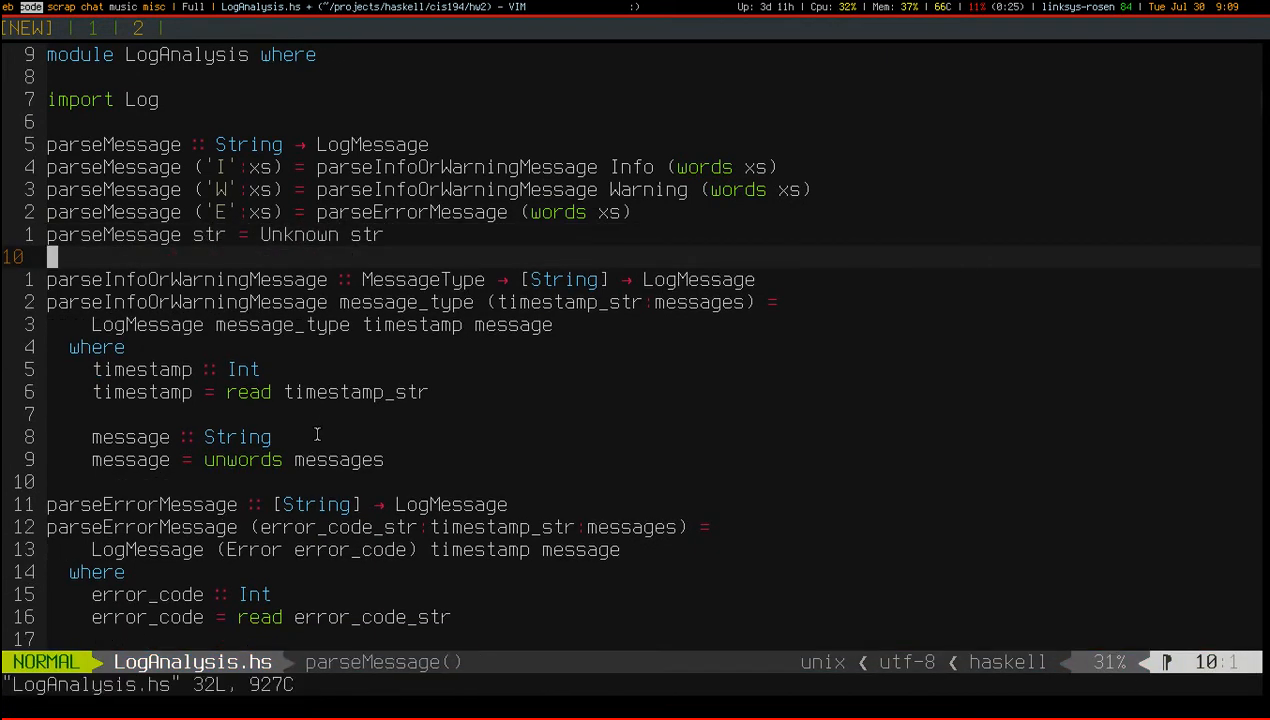
Step: Pad the Unknown clause to align the = signs and use $ words xs in each branch, then save
key(k)
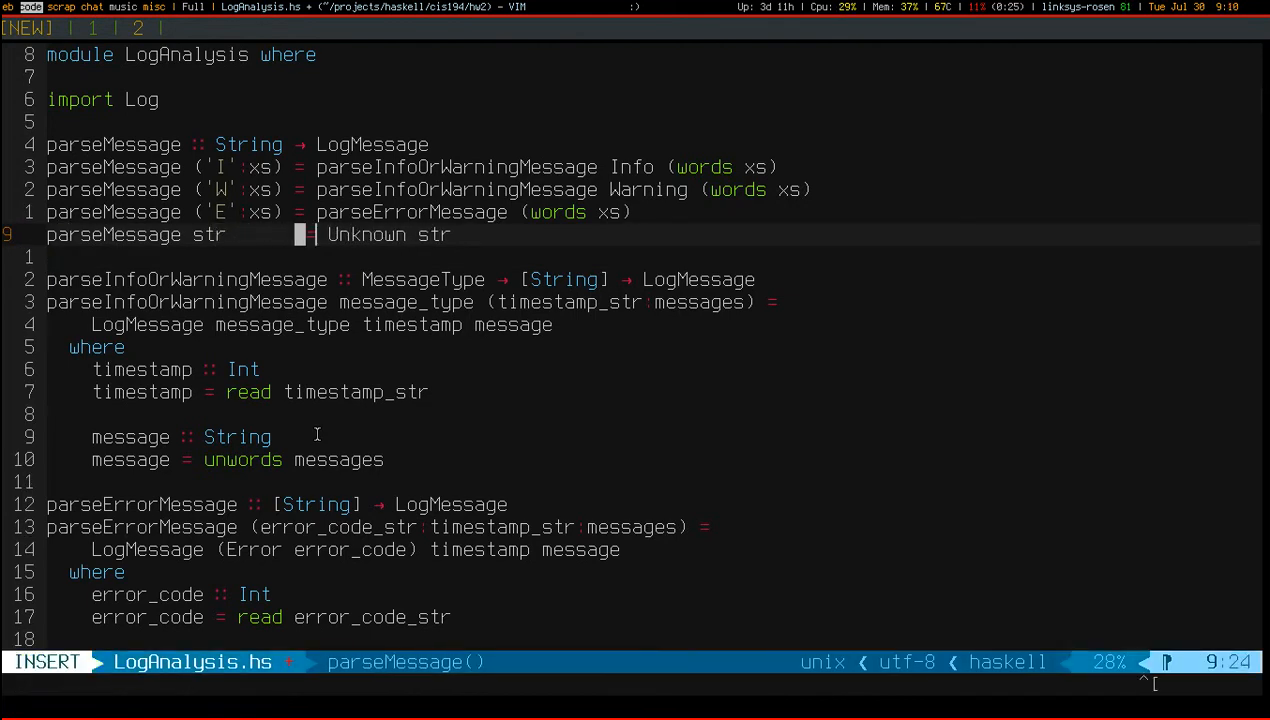
key(Escape)
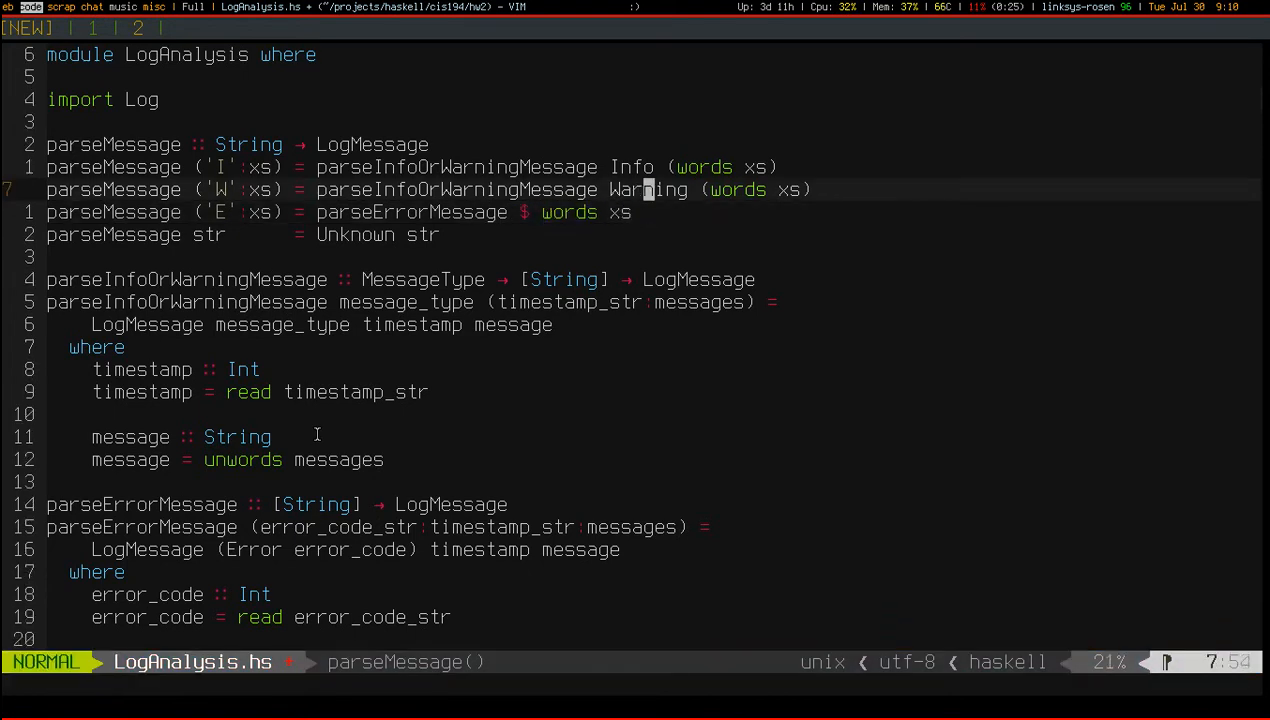
text($ words xs))
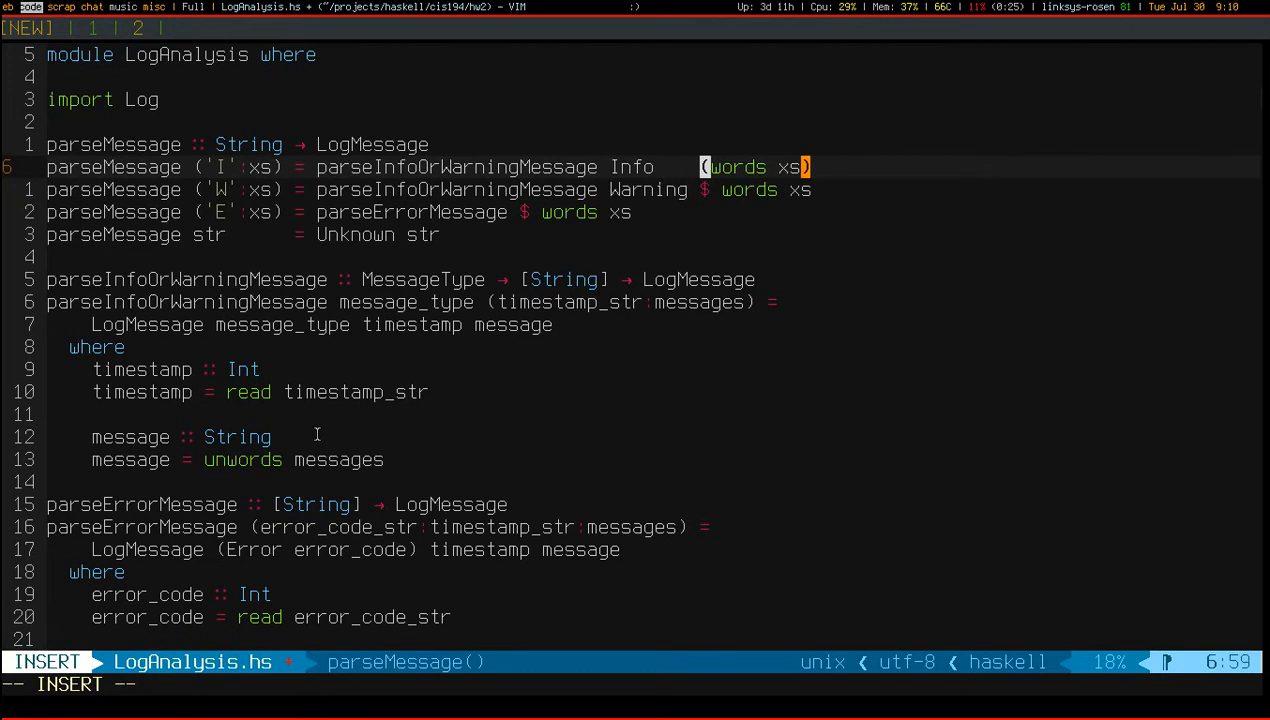
key(Escape)
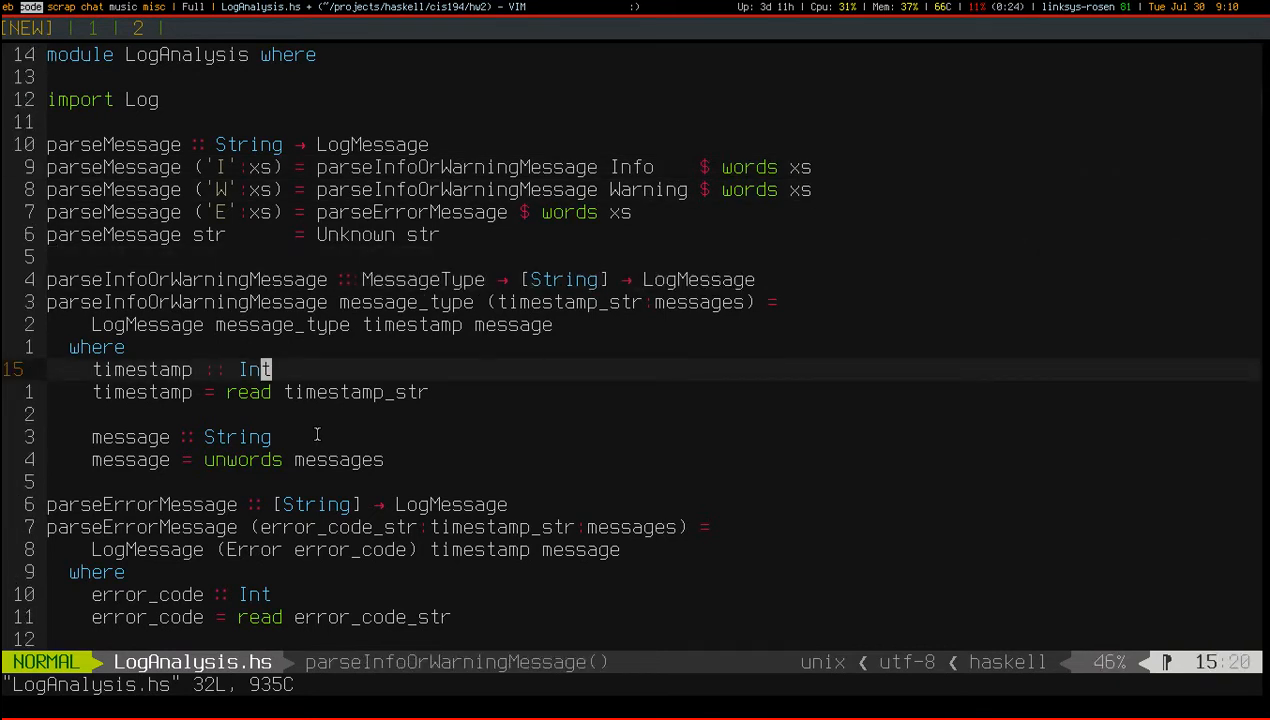
scroll(down, 3)
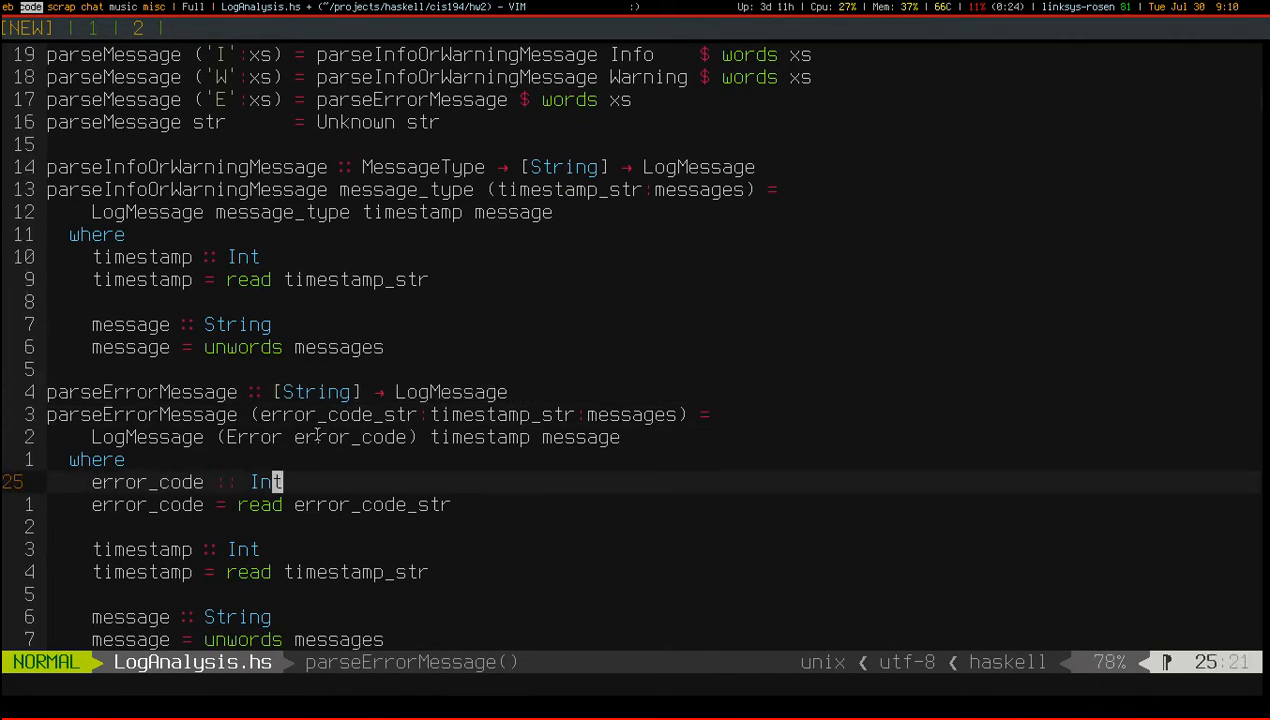
key(G)
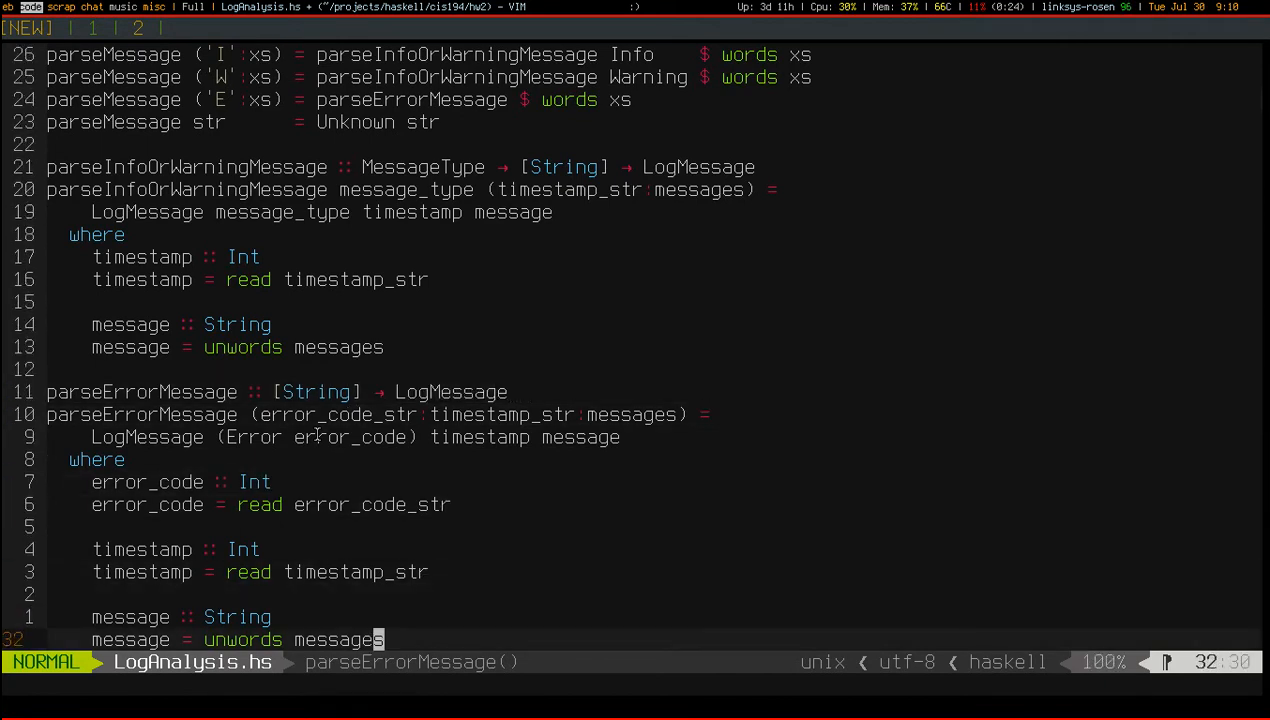
key(o)
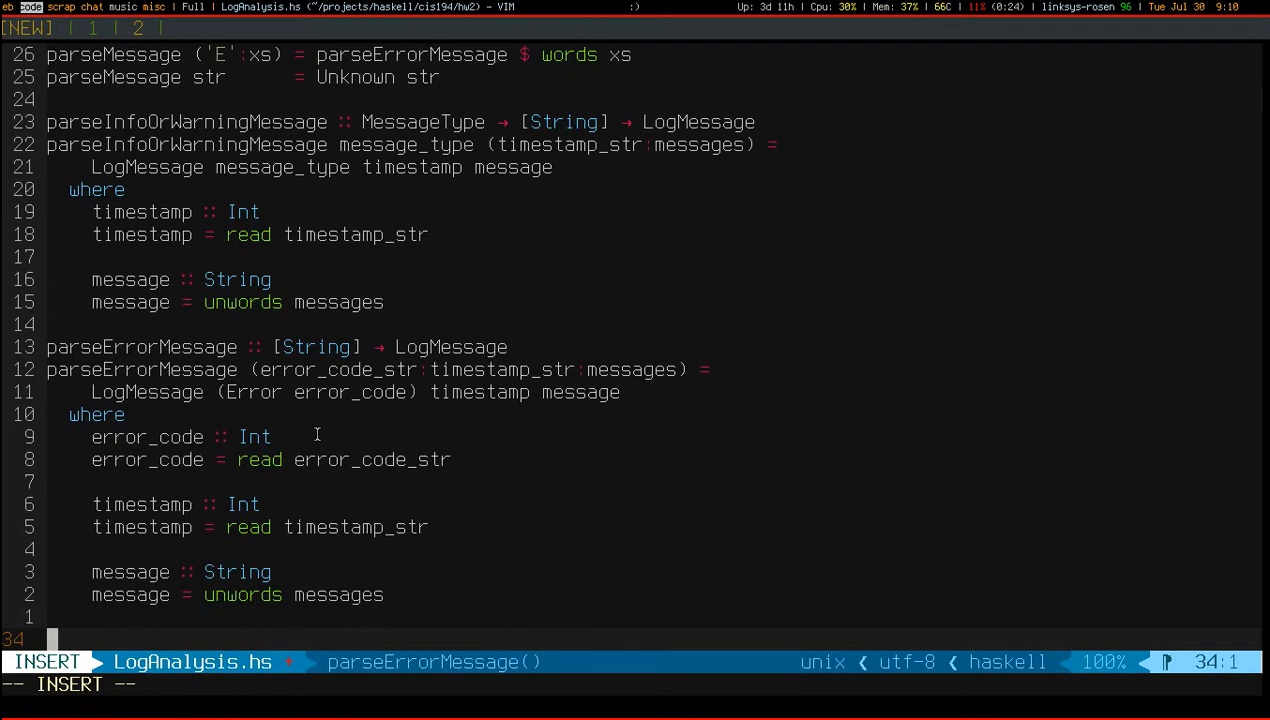
text(parseErrorMessage' ::)
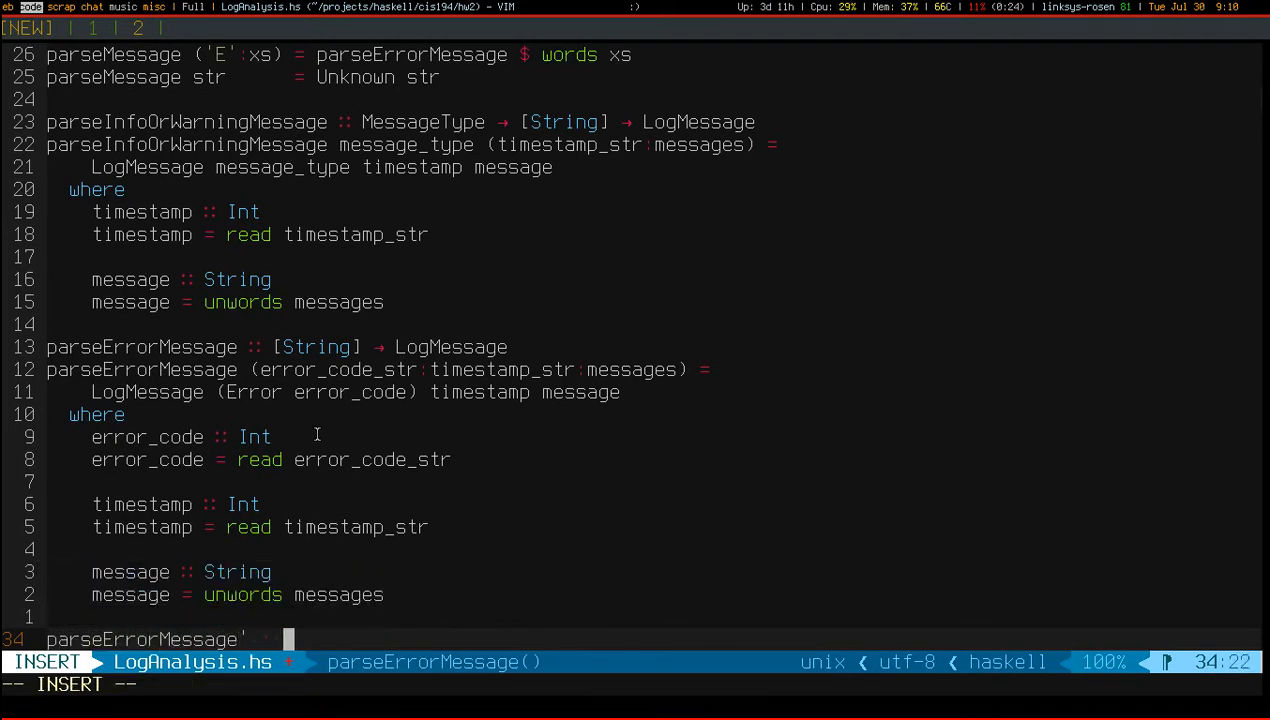
text(=)
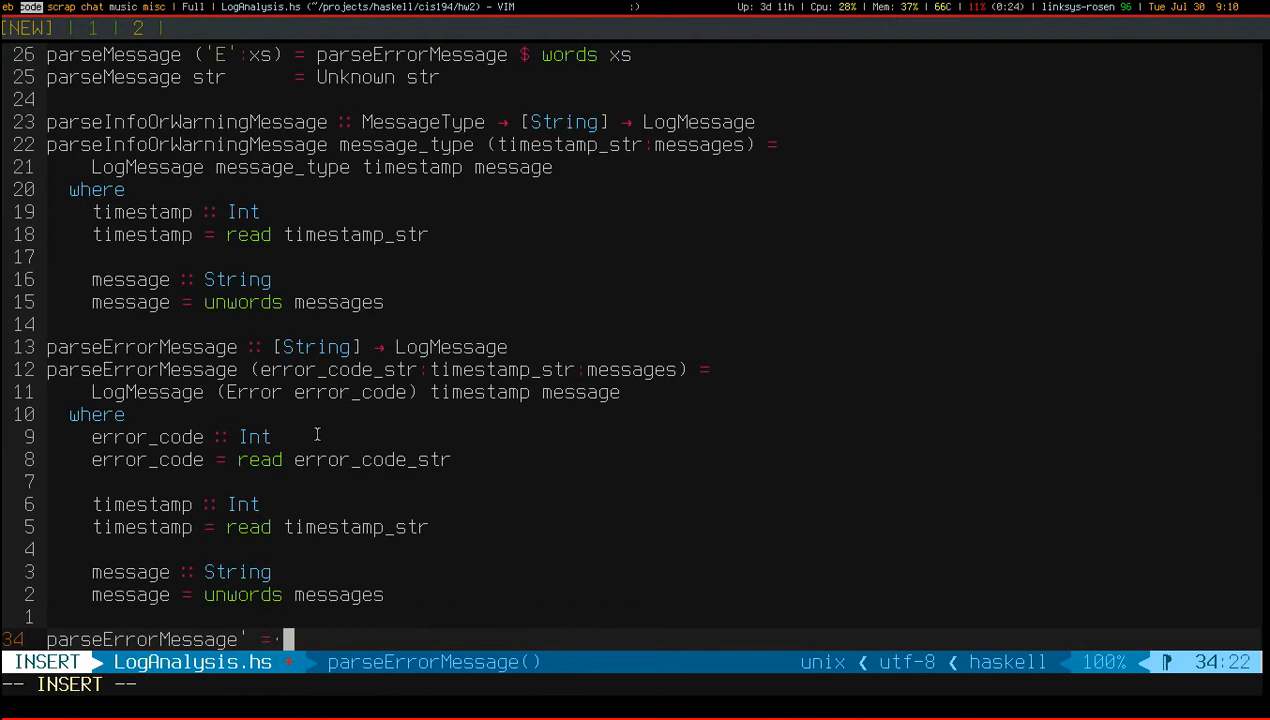
text((ec:ts:ms) = K)
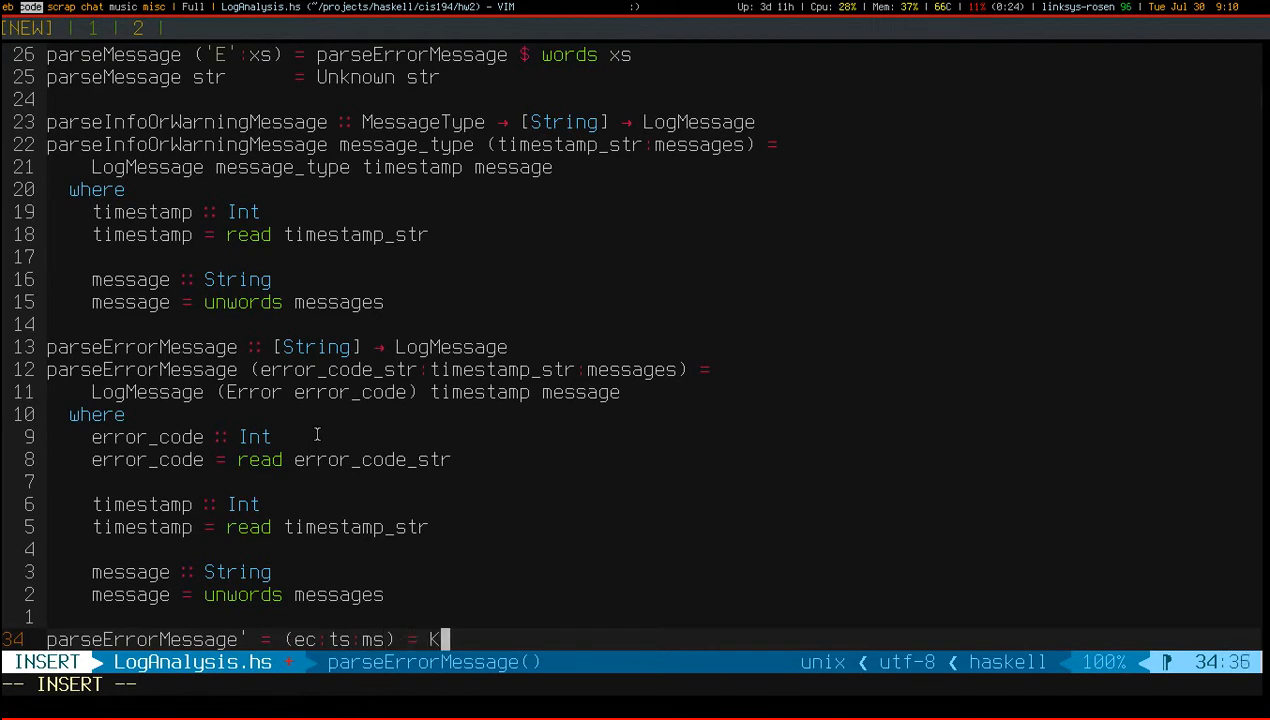
text(LogMessage)
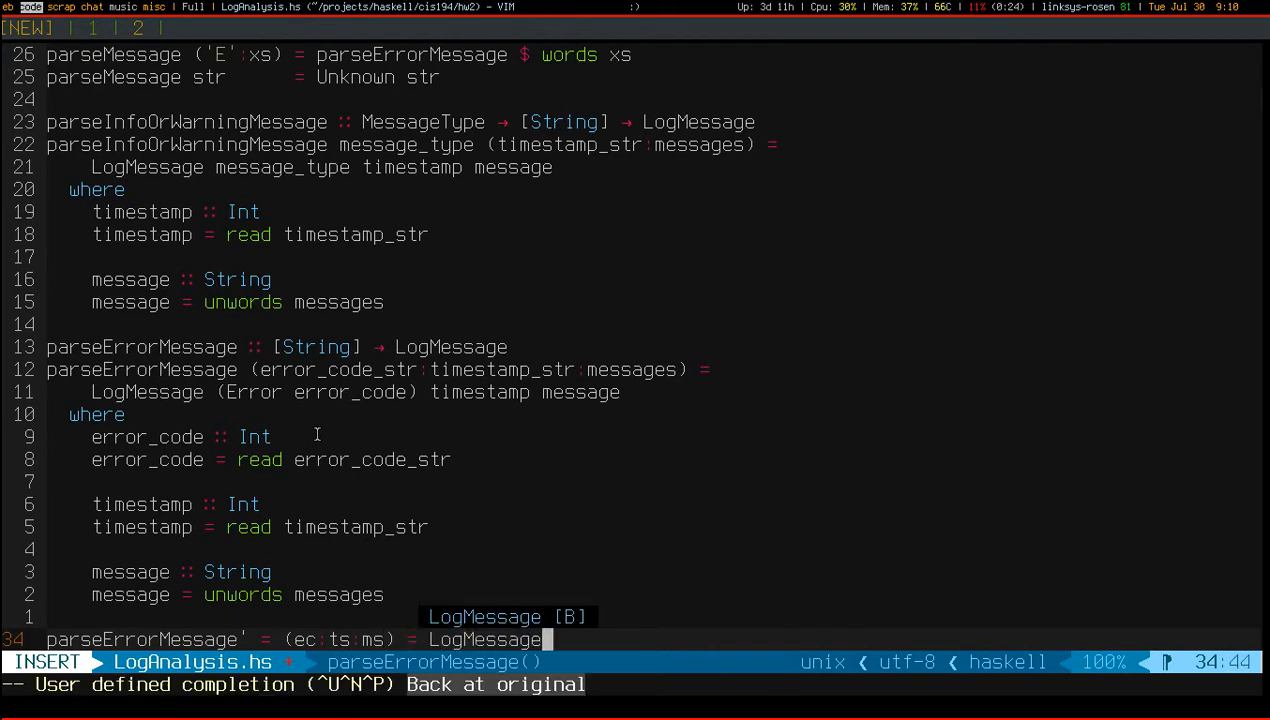
text((Error $)
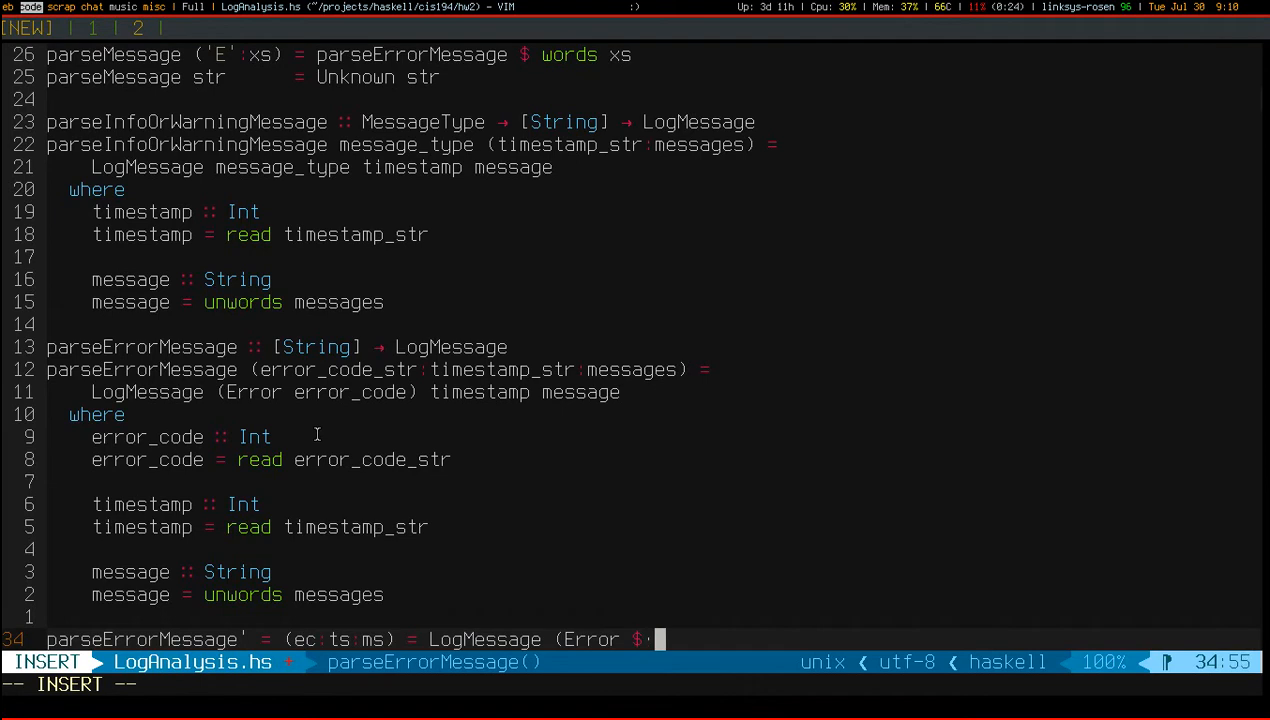
text(read ec)
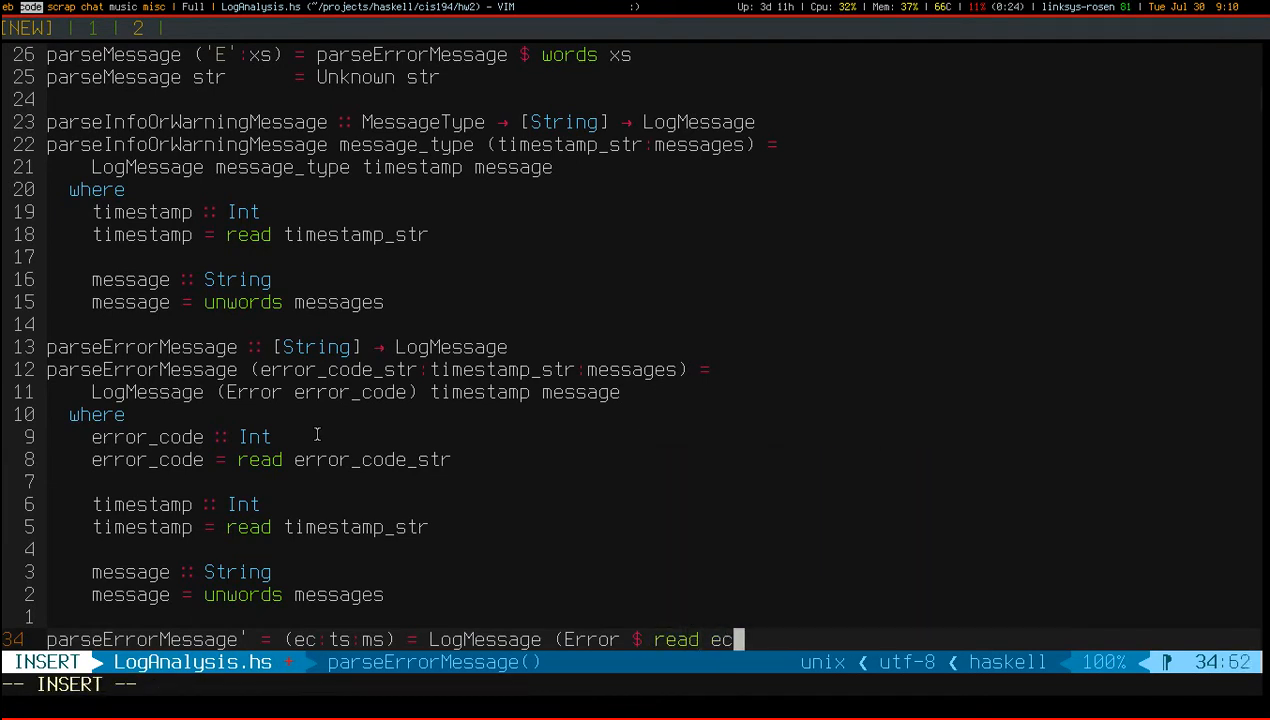
text() ()
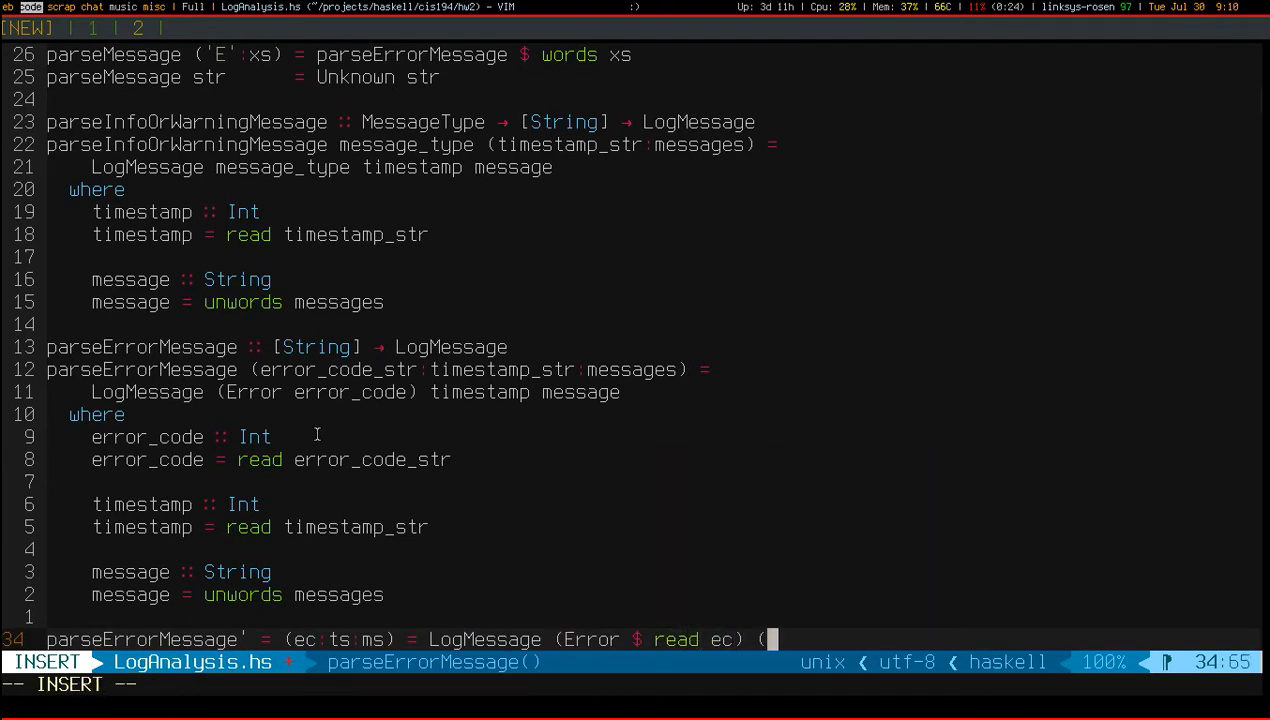
text(read ts))
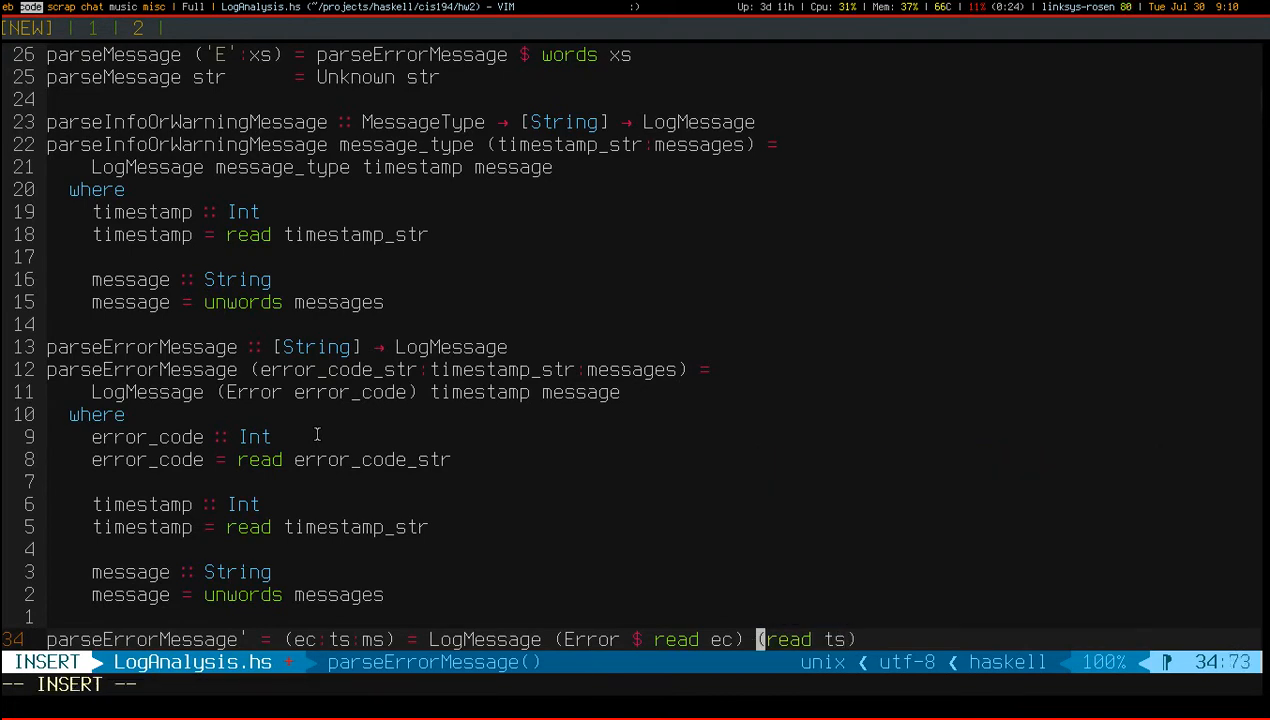
text((unwords m)
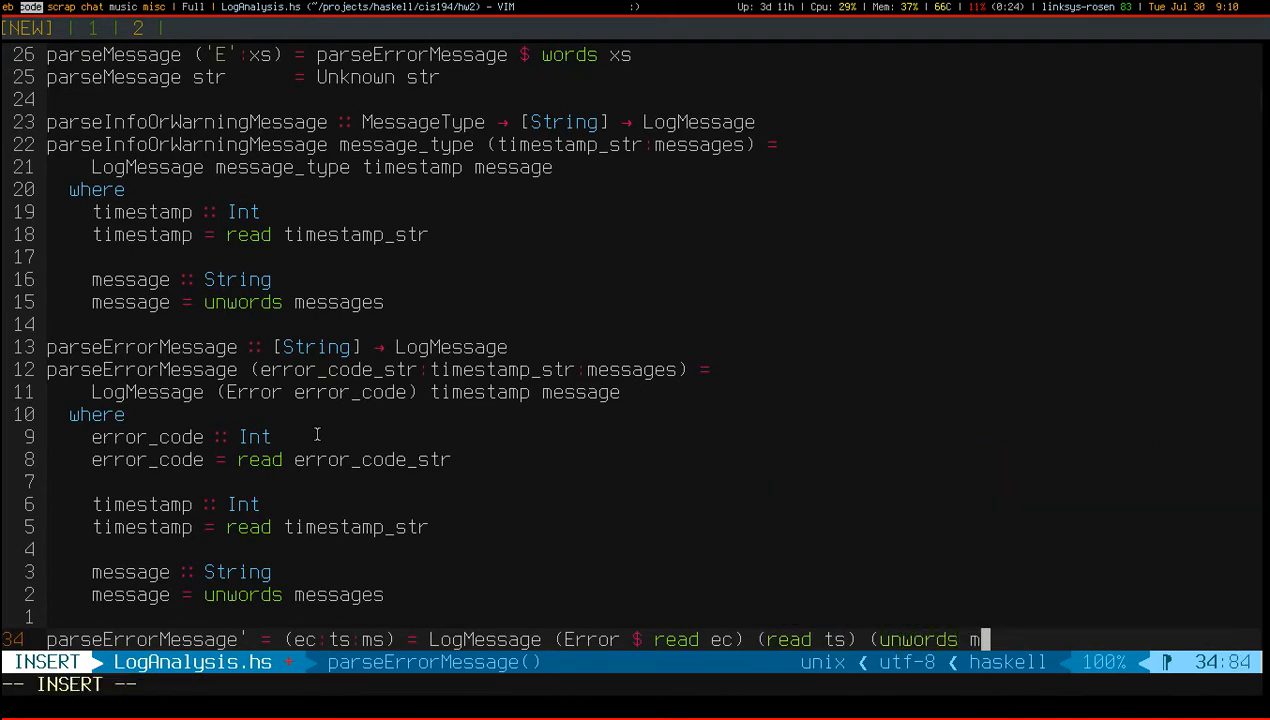
key(Escape)
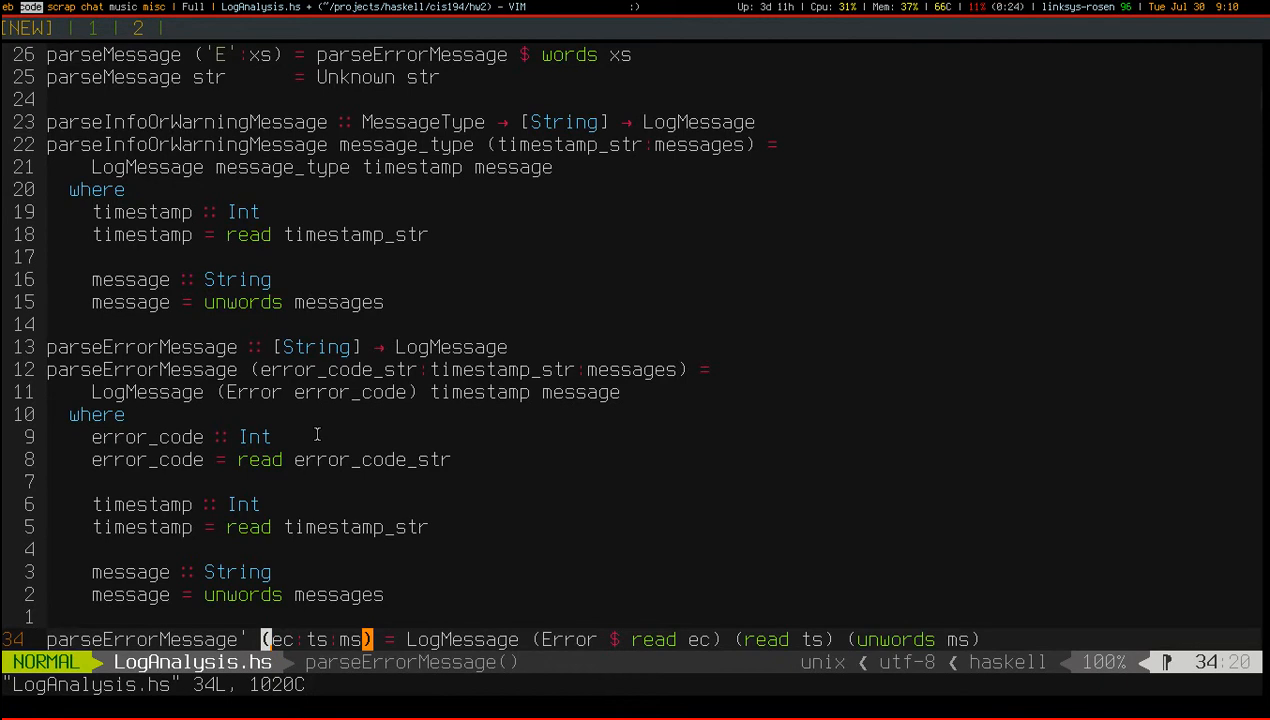
key(V)
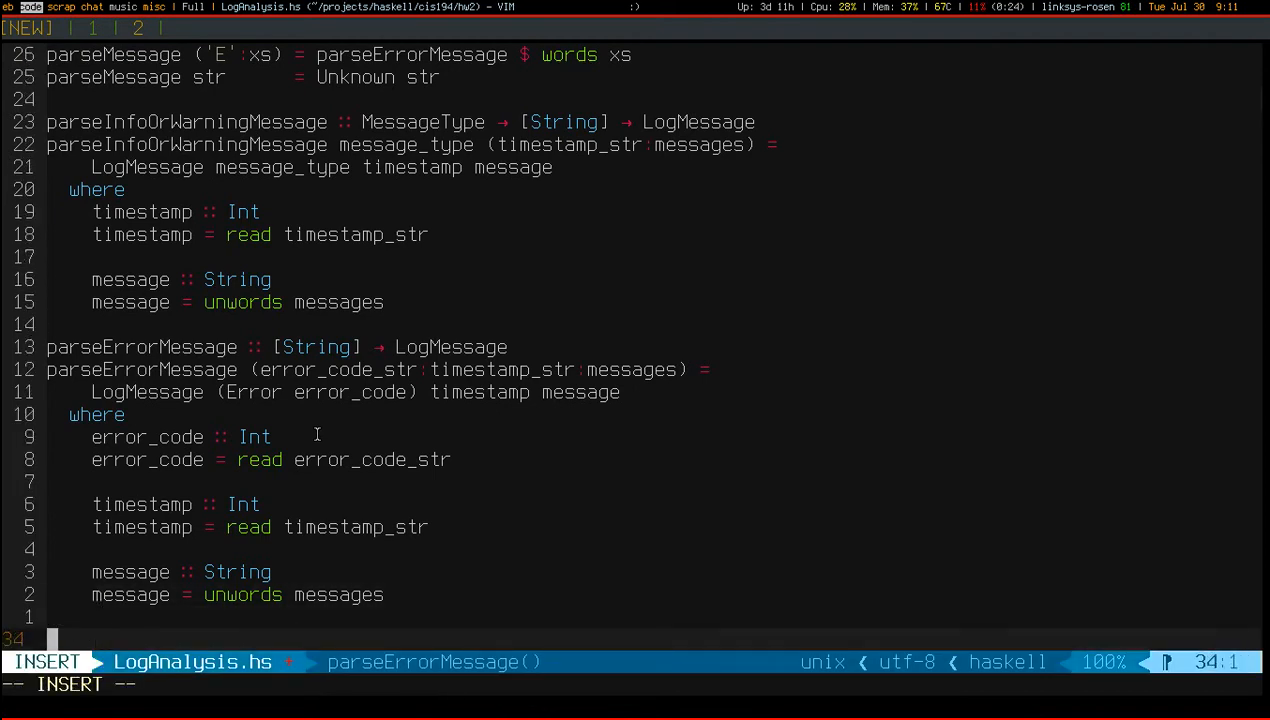
Step: Add the signature parse :: String -> [LogMessage]
text(parse)
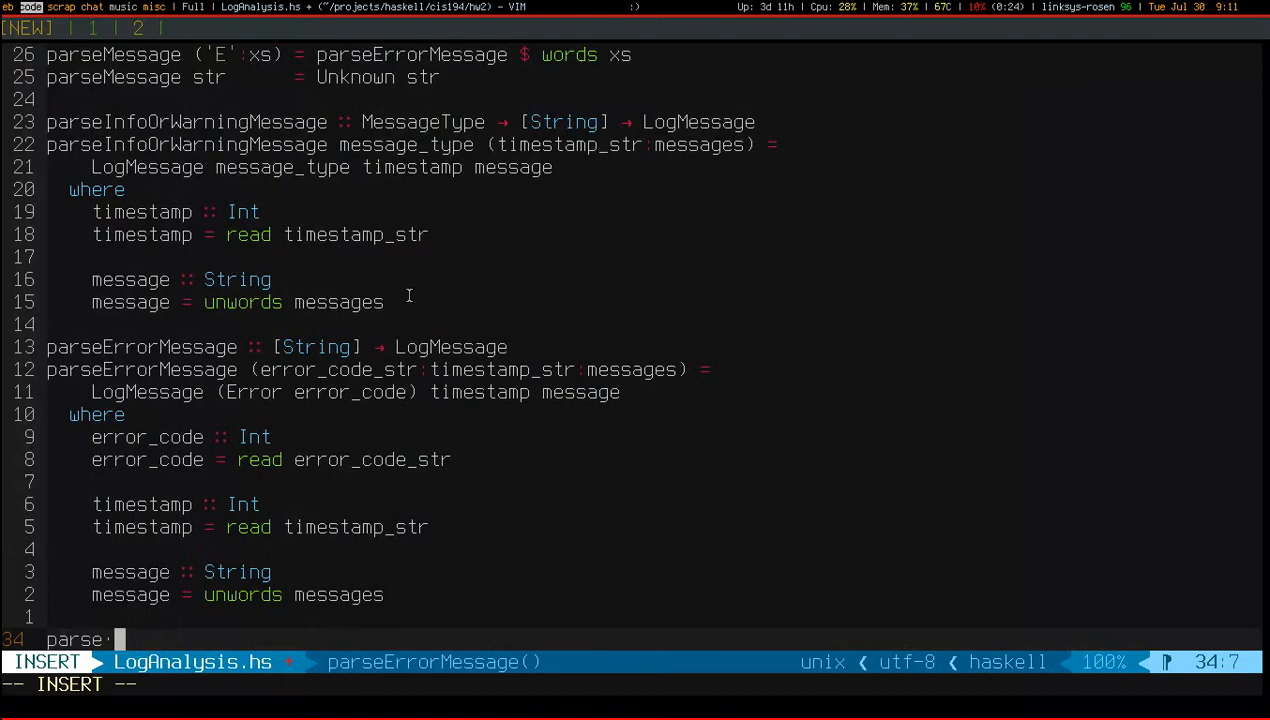
text(:: String -> [L)
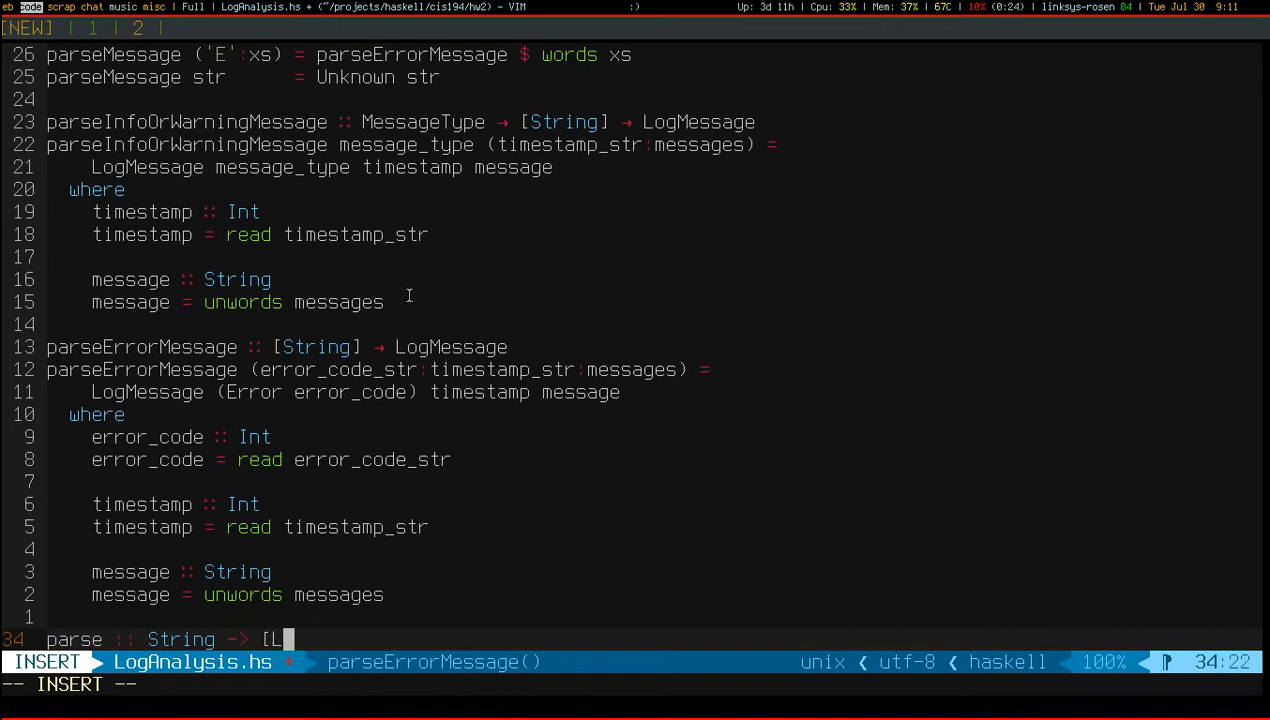
text(LogMessage])
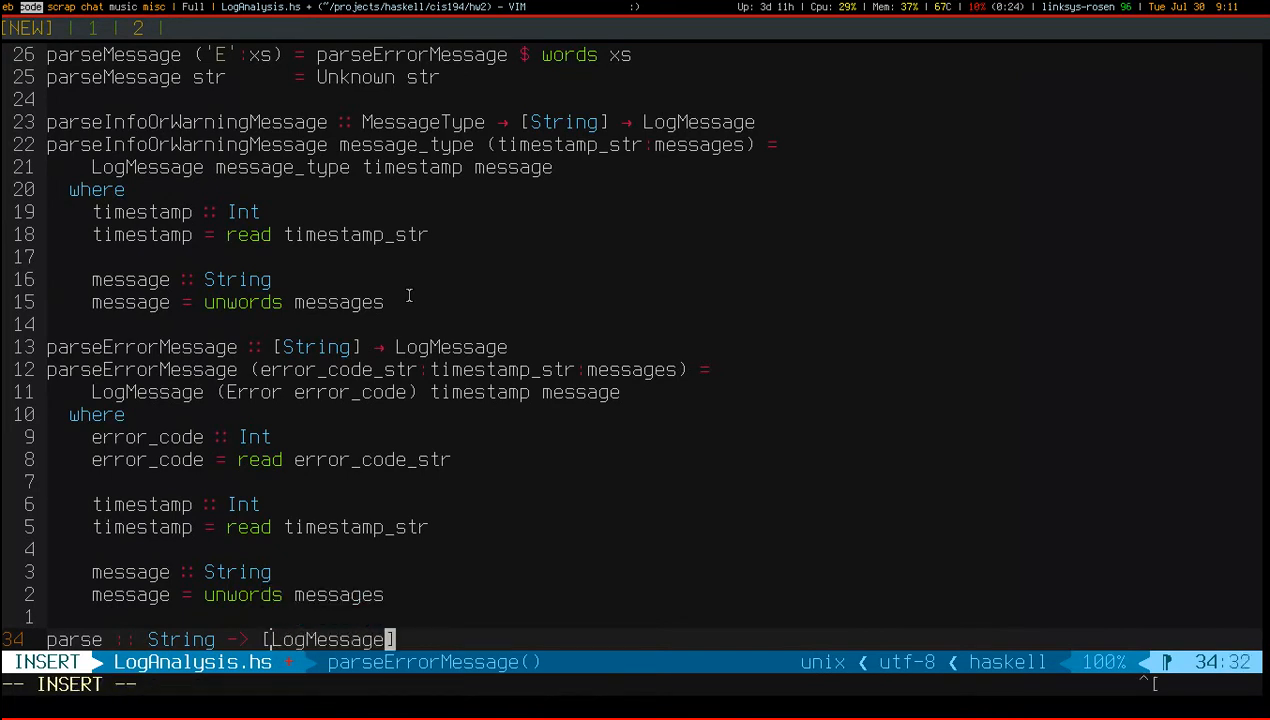
key(Escape)
text(parse str =)
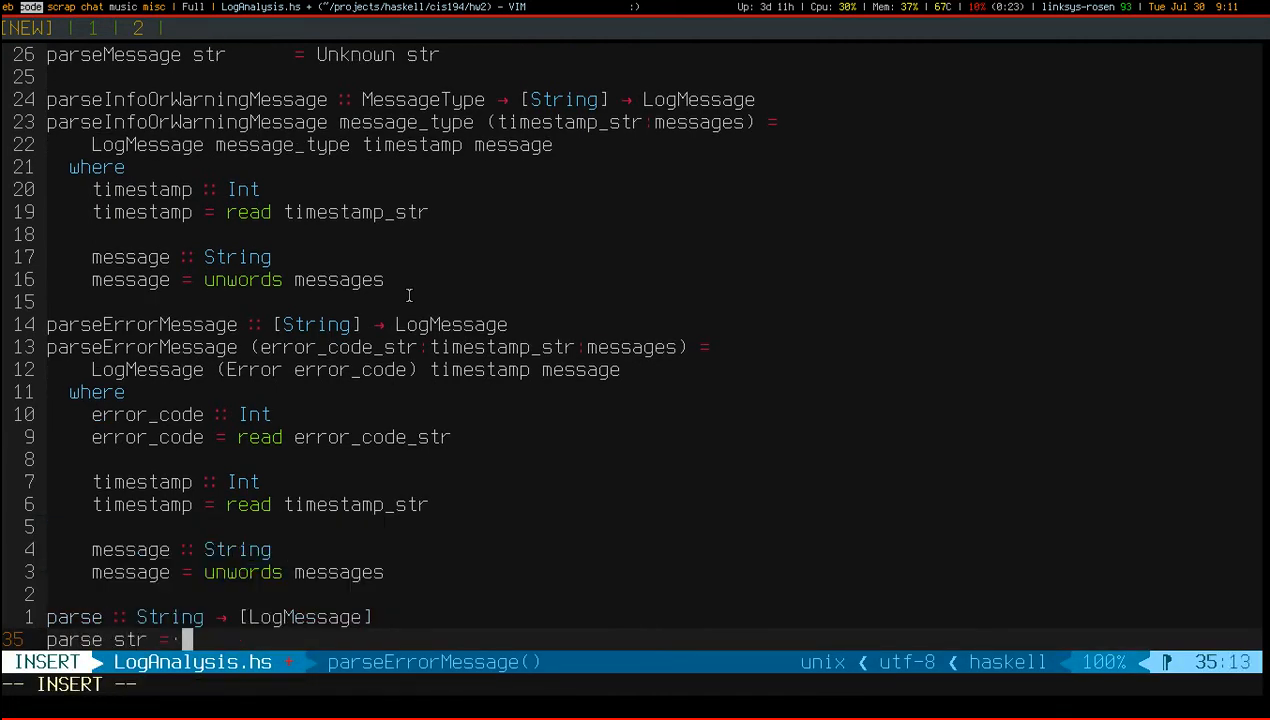
Step: Define parse str = map parseMessage (lines str)
text(lines str)
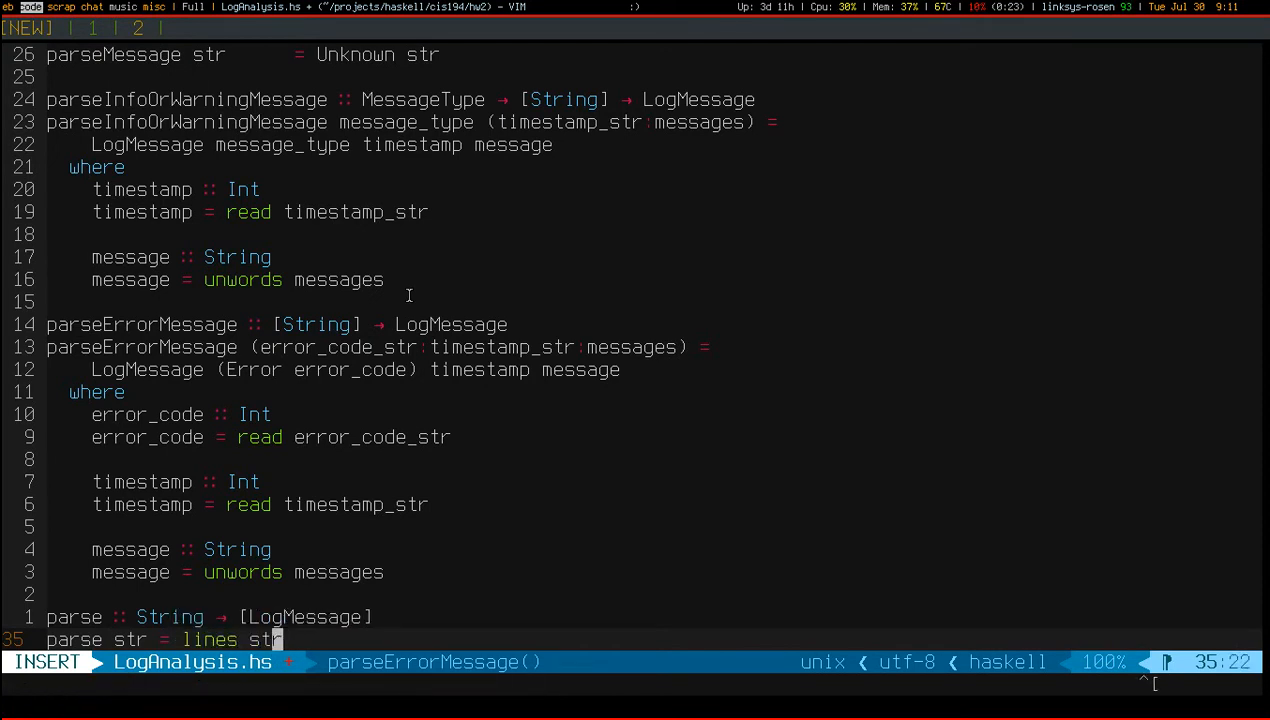
key(Escape)
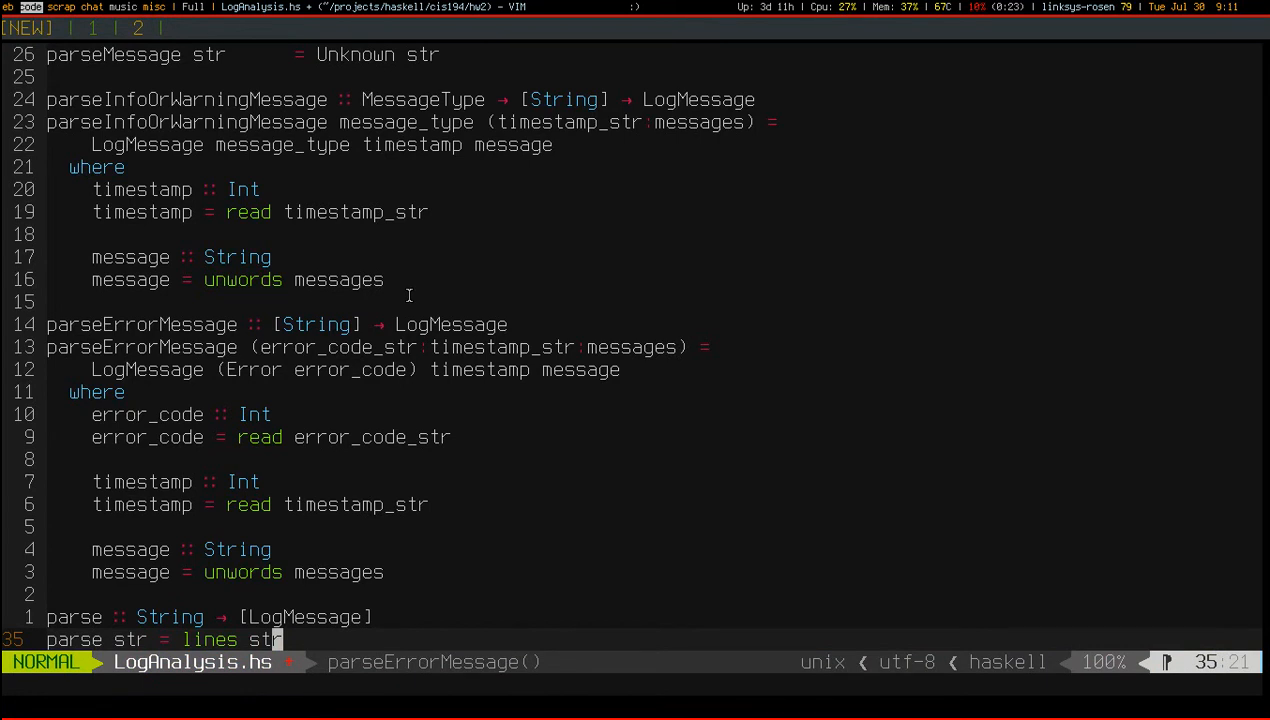
text(map)
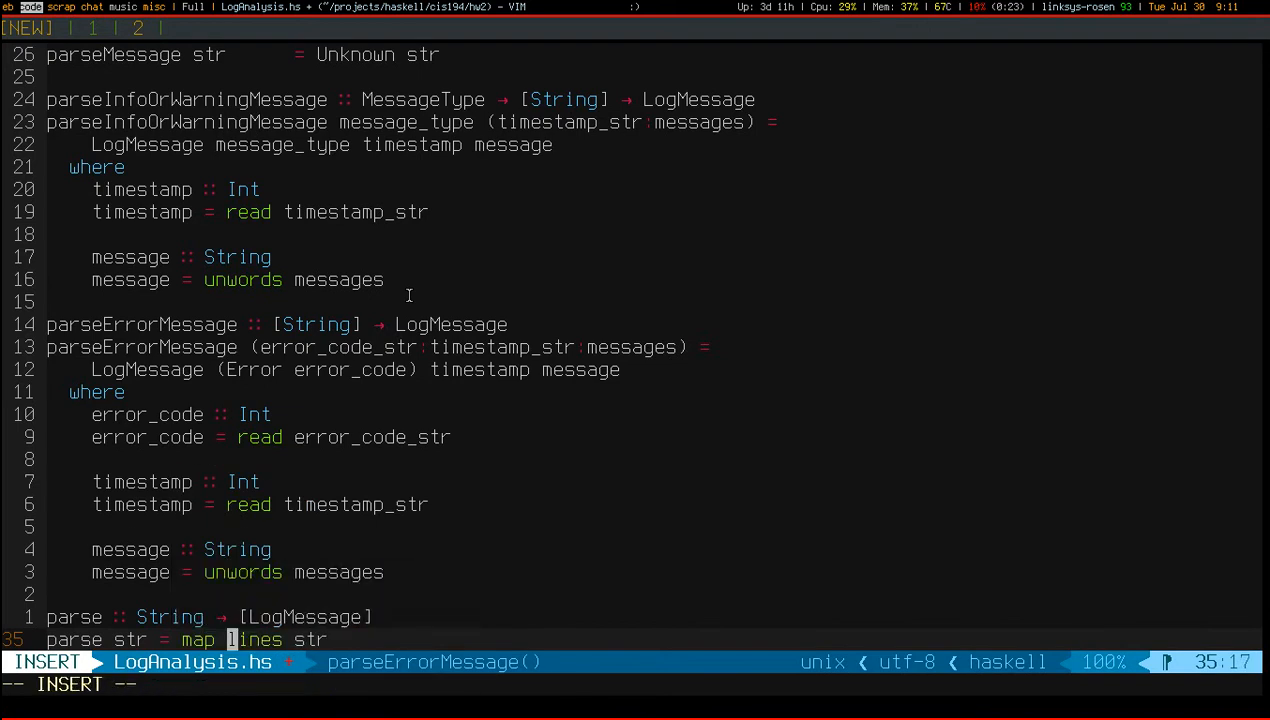
text(parseMessage ()
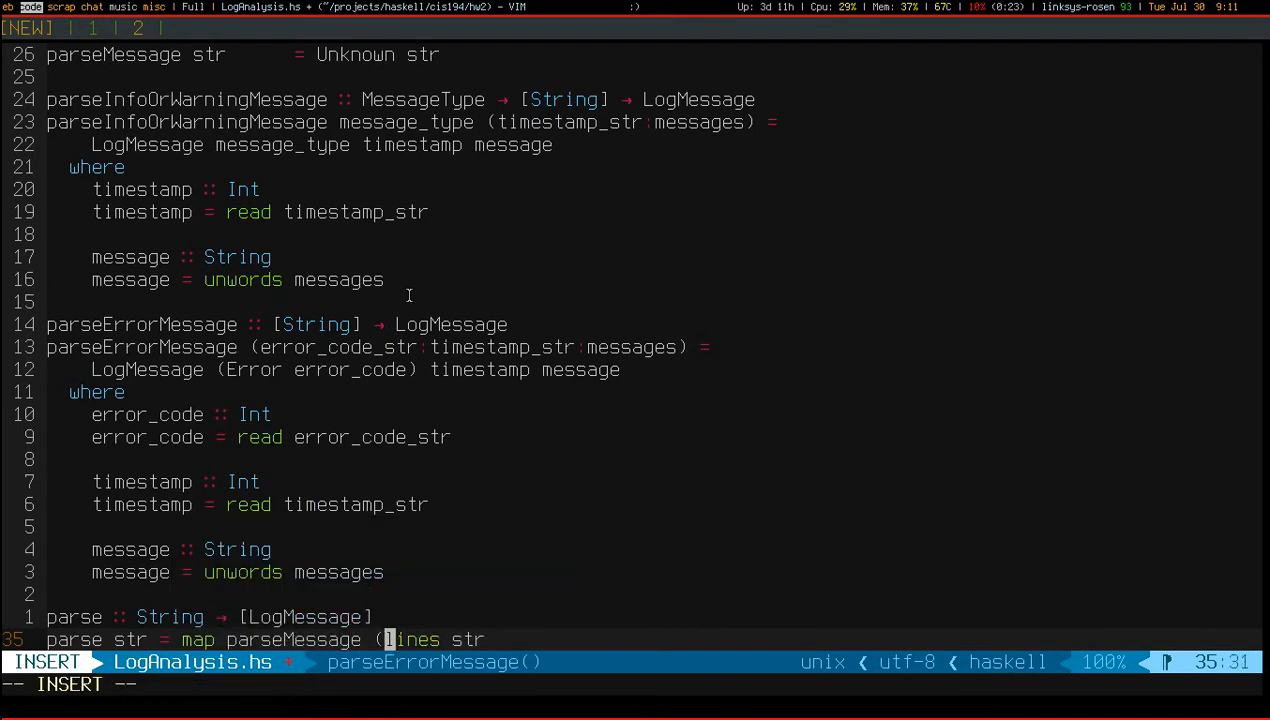
key(Escape)
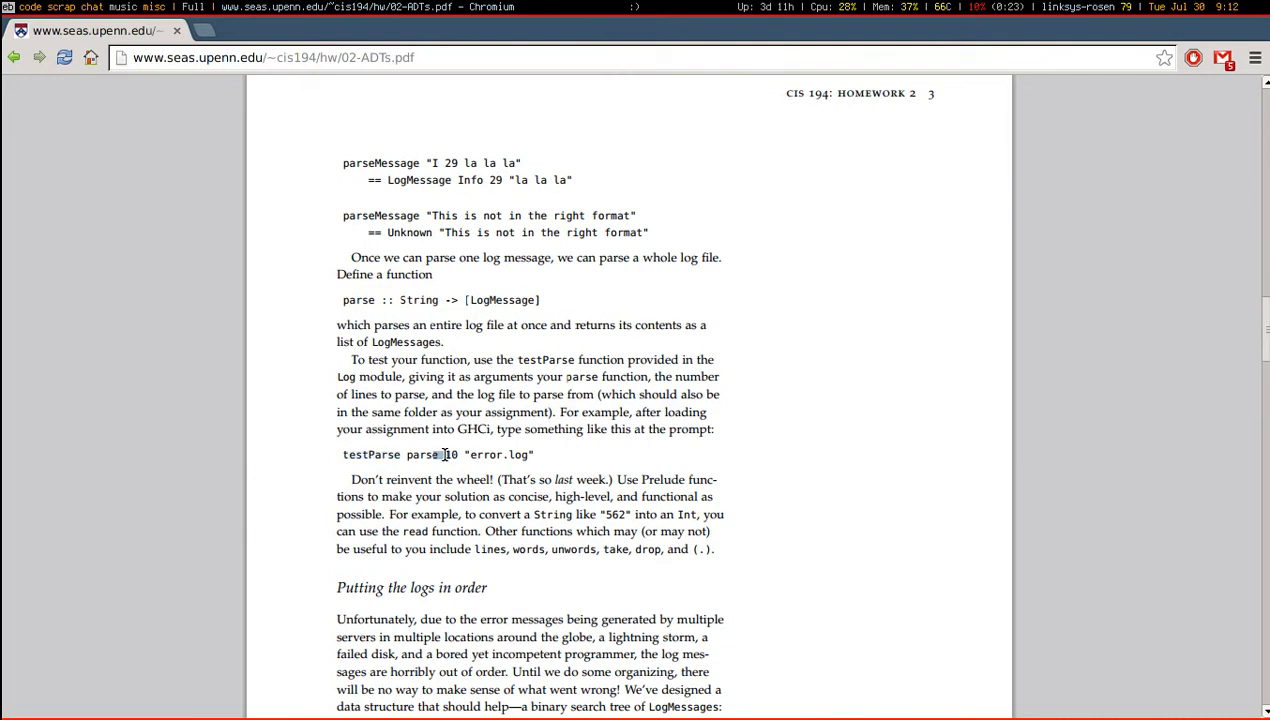
Step: Select the word parse in the PDF's testParse example
double_click(486, 454)
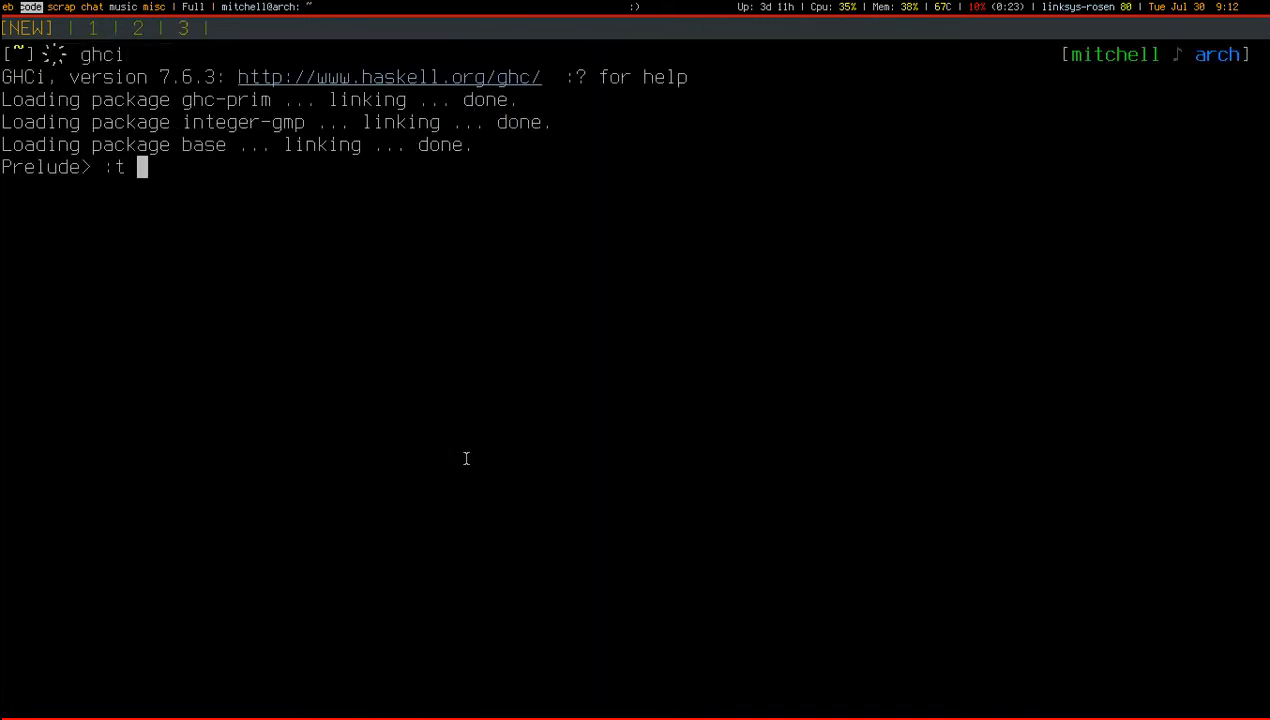
Step: Run ghci to start a fresh interactive Haskell session
key(Return)
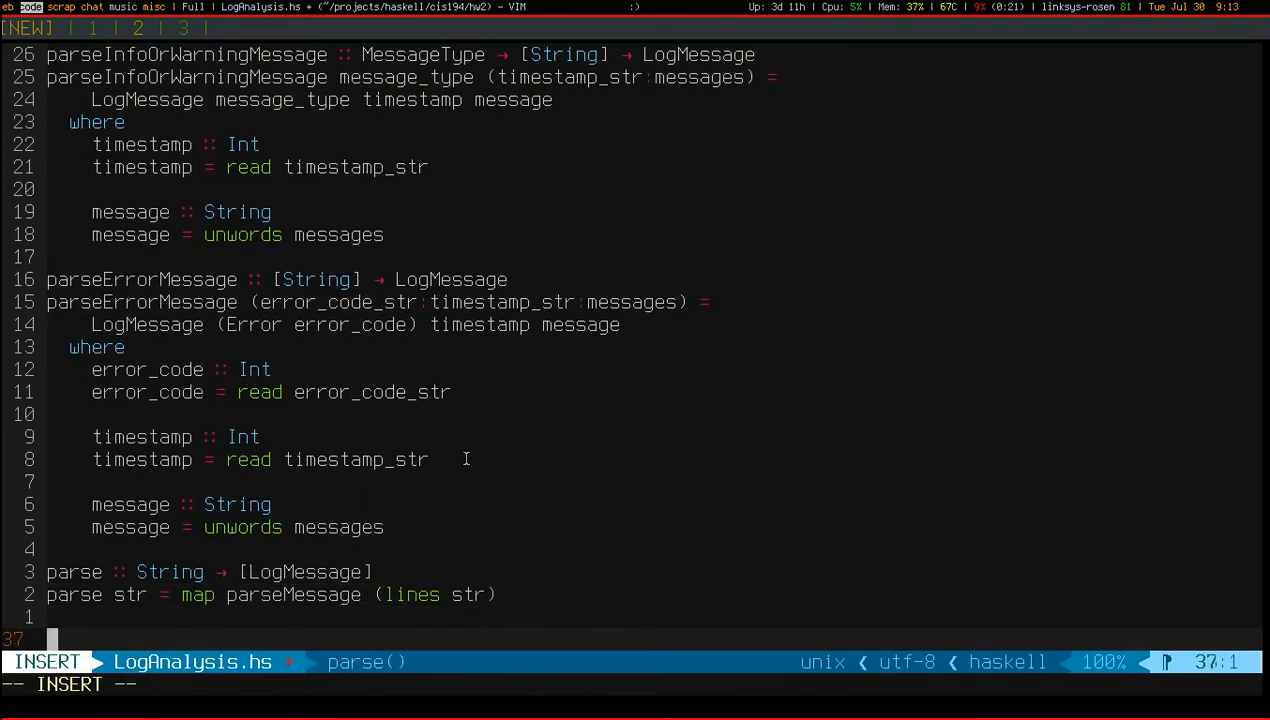
Step: Note map :: (String -> LogMessage) -> [String] -> [LogMessage] and parseMessage :: String -> LogMessage beneath parse
text(map)
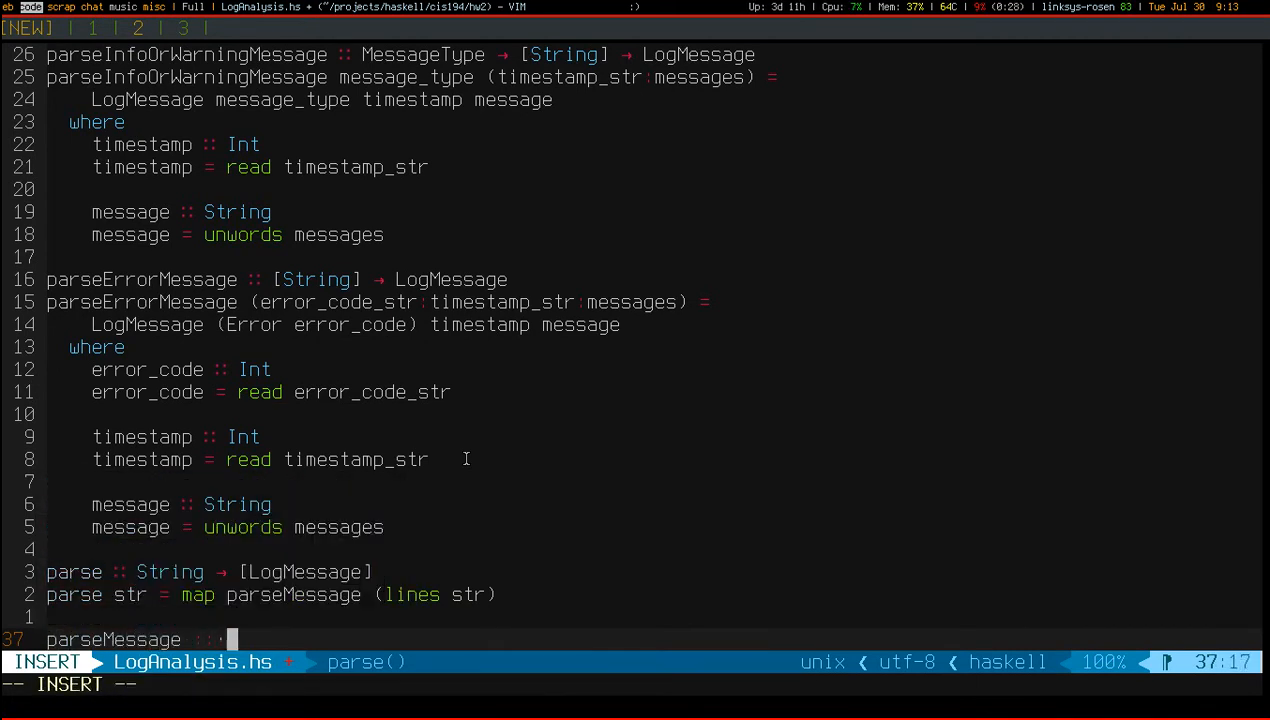
text(String ->)
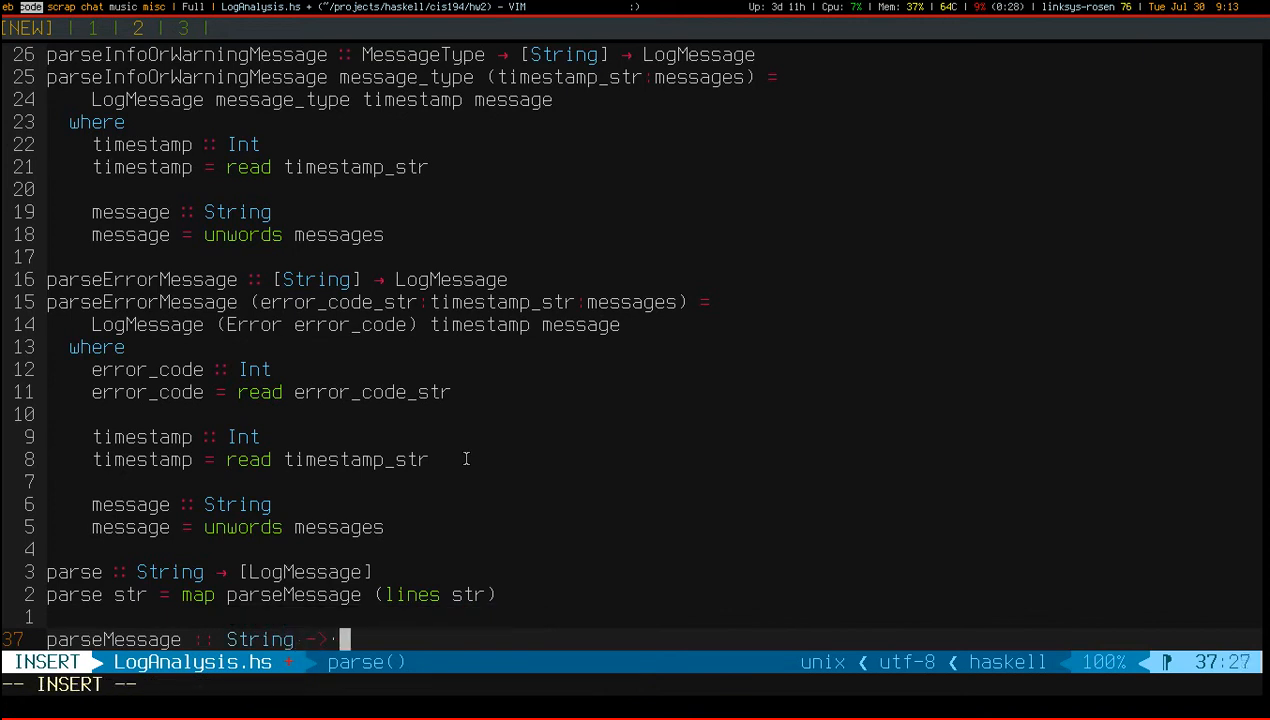
text(LogMessage)
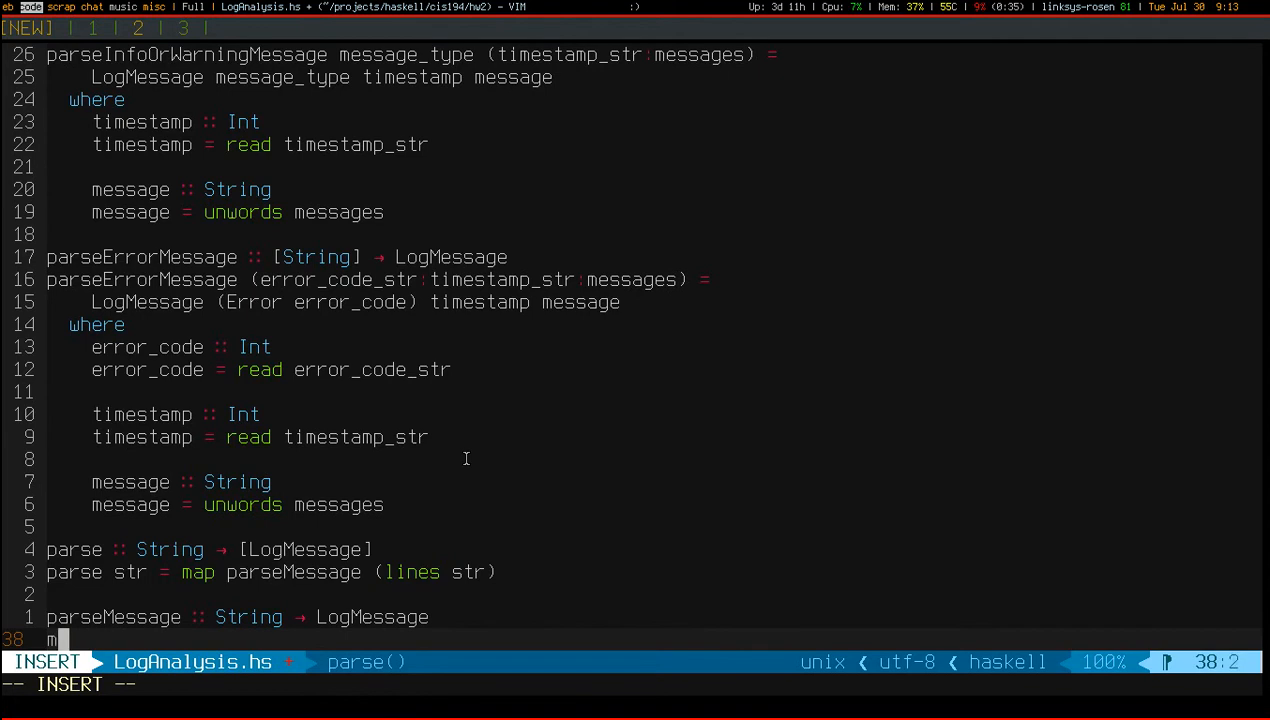
text(par)
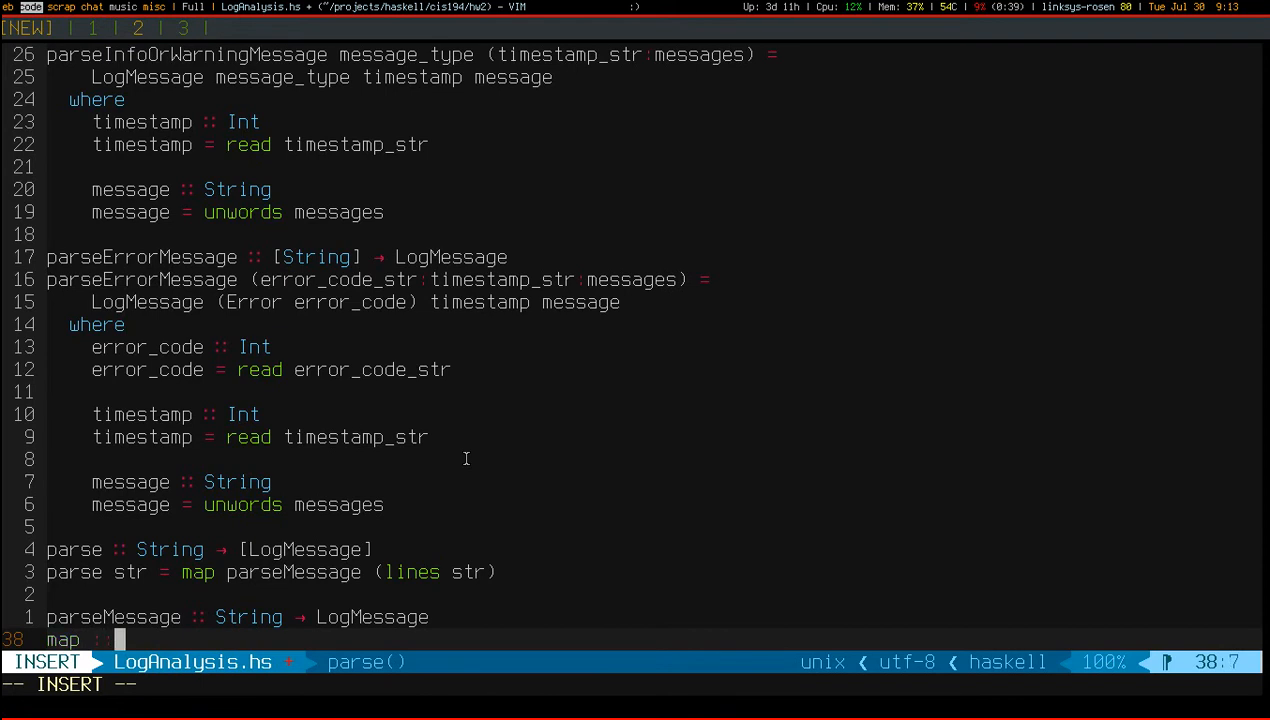
text(:)
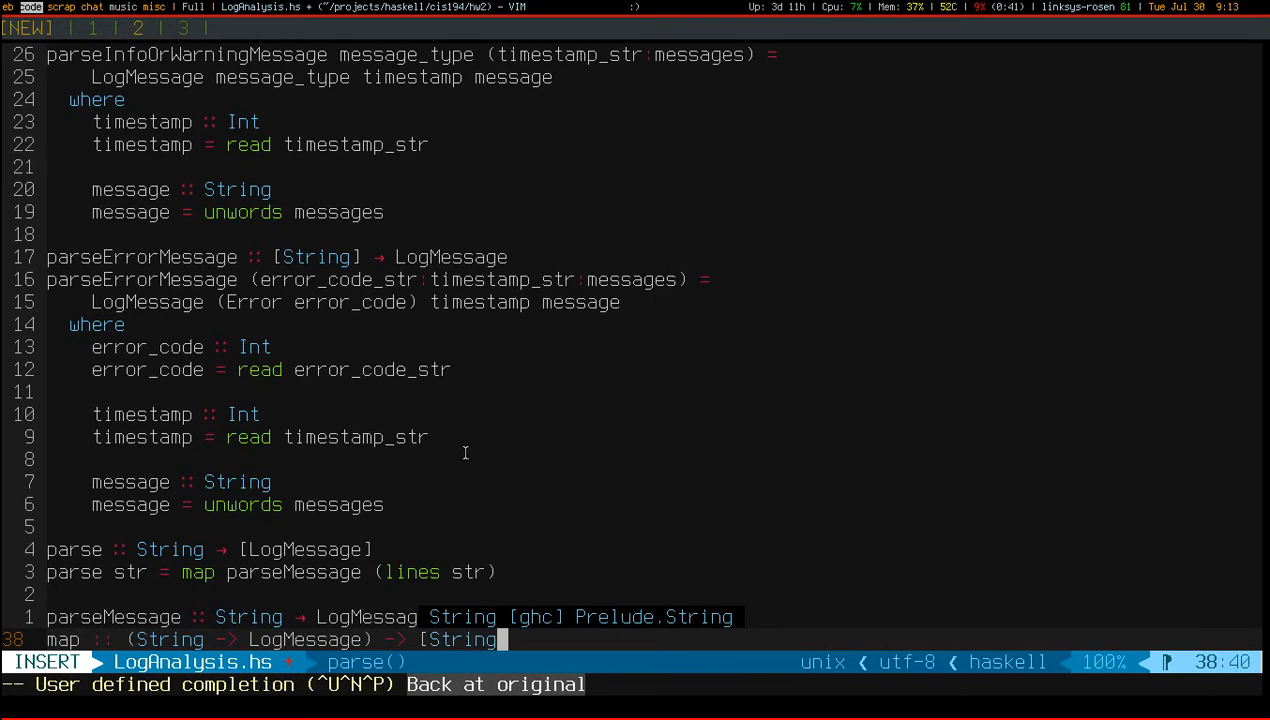
text(LogMessage])
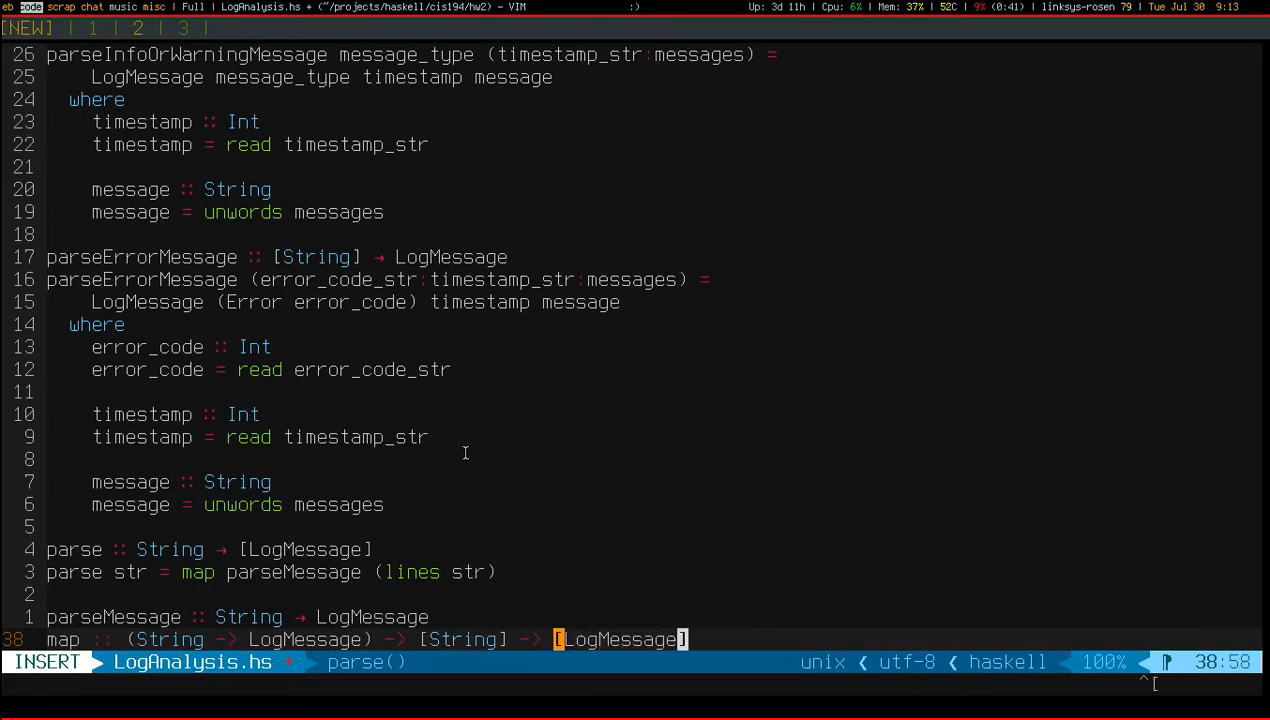
key(Escape)
text(map)
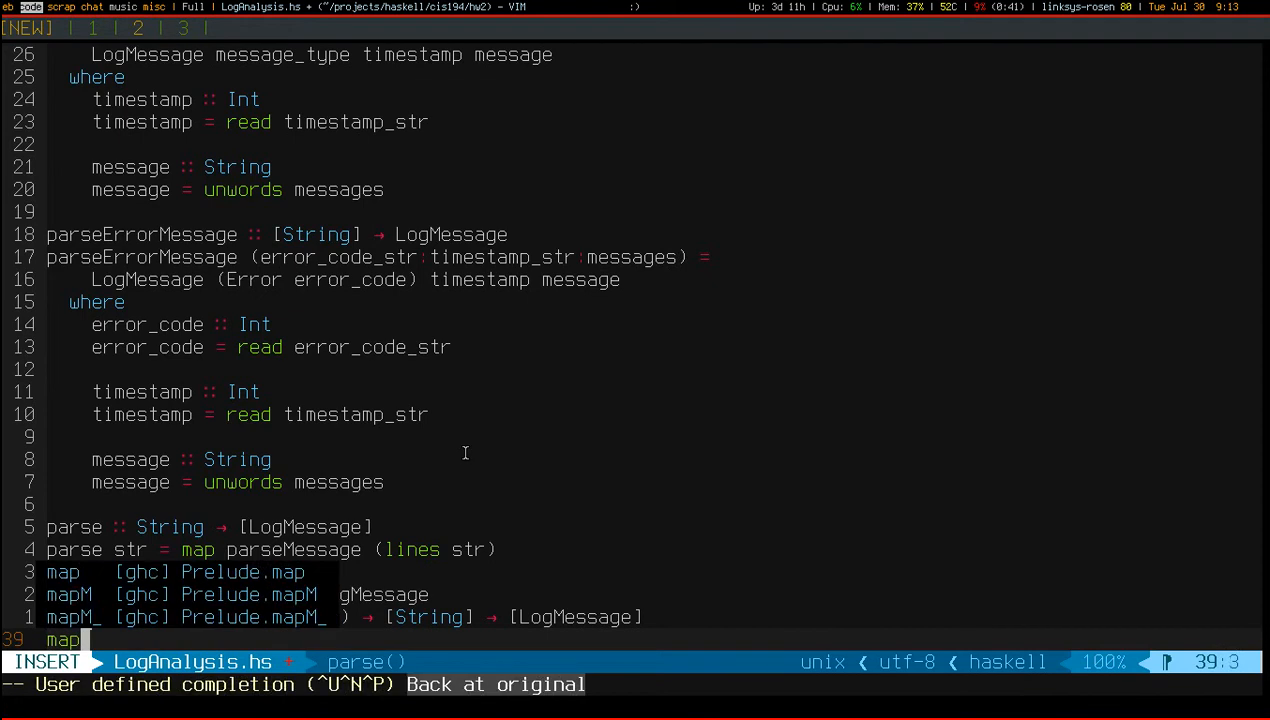
Step: Align the :: separators and annotate map parseMessage :: [String] -> [LogMessage]
key(Escape)
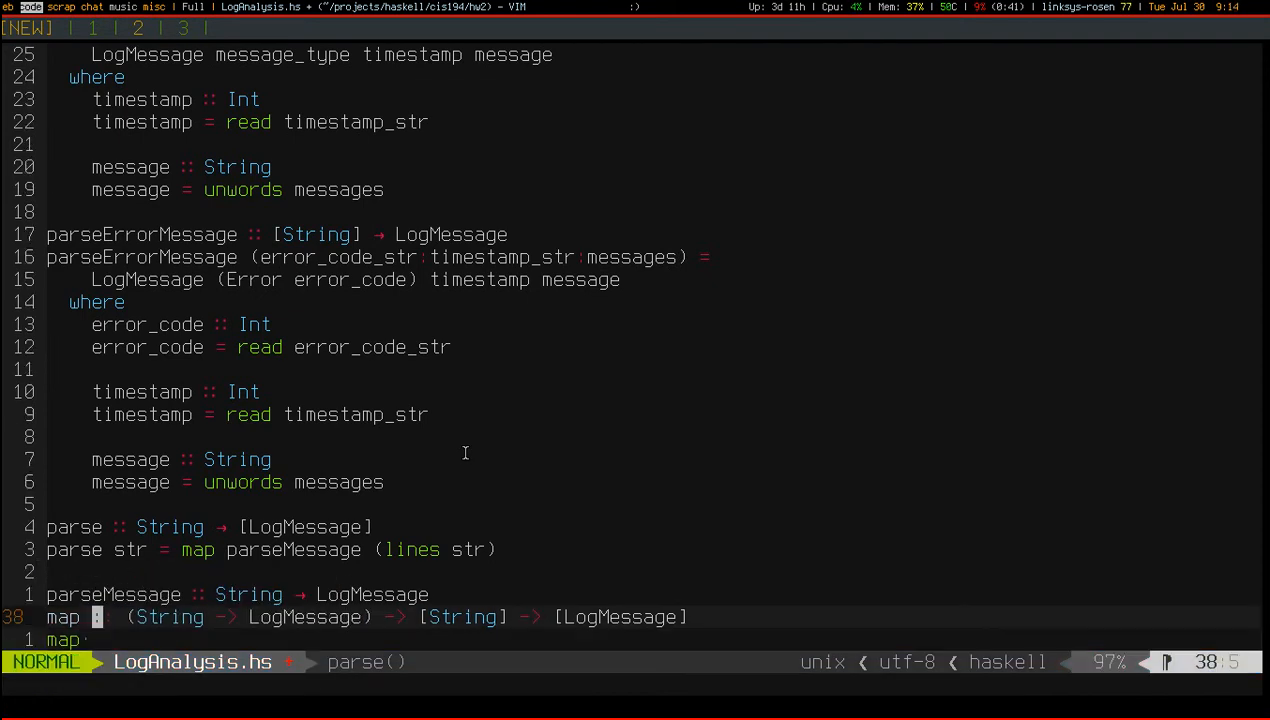
key(i)
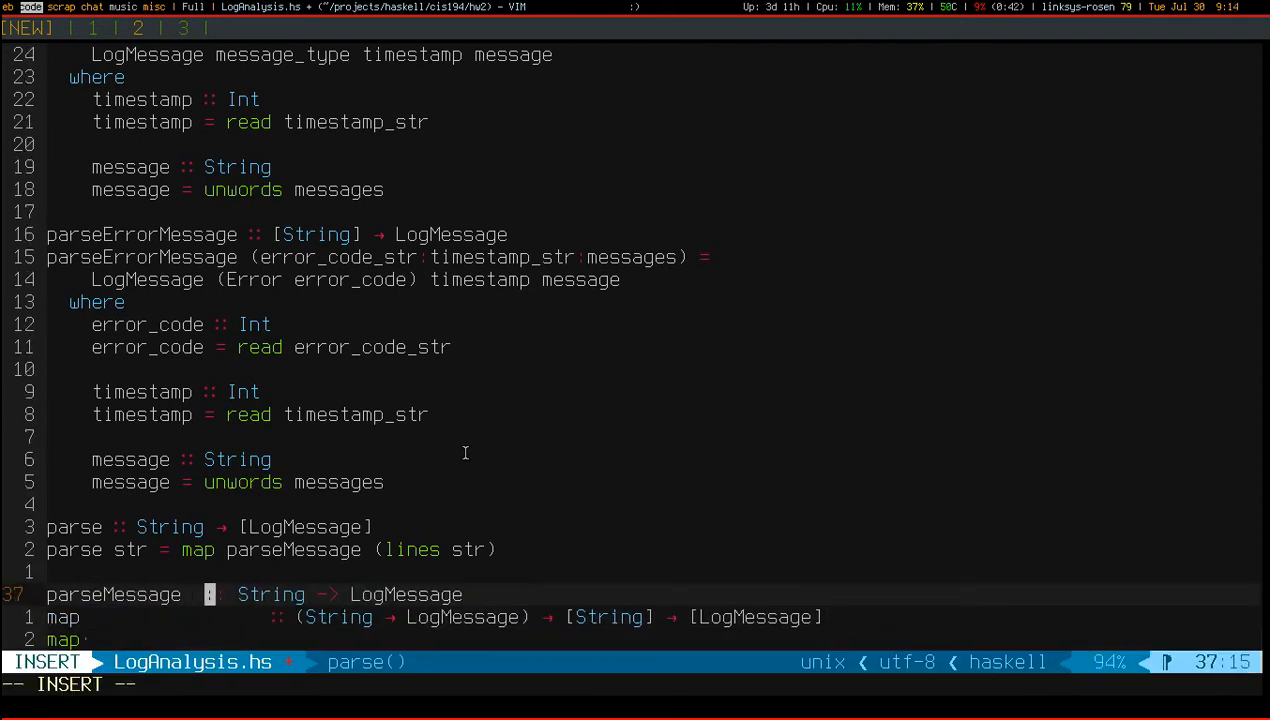
key(Escape)
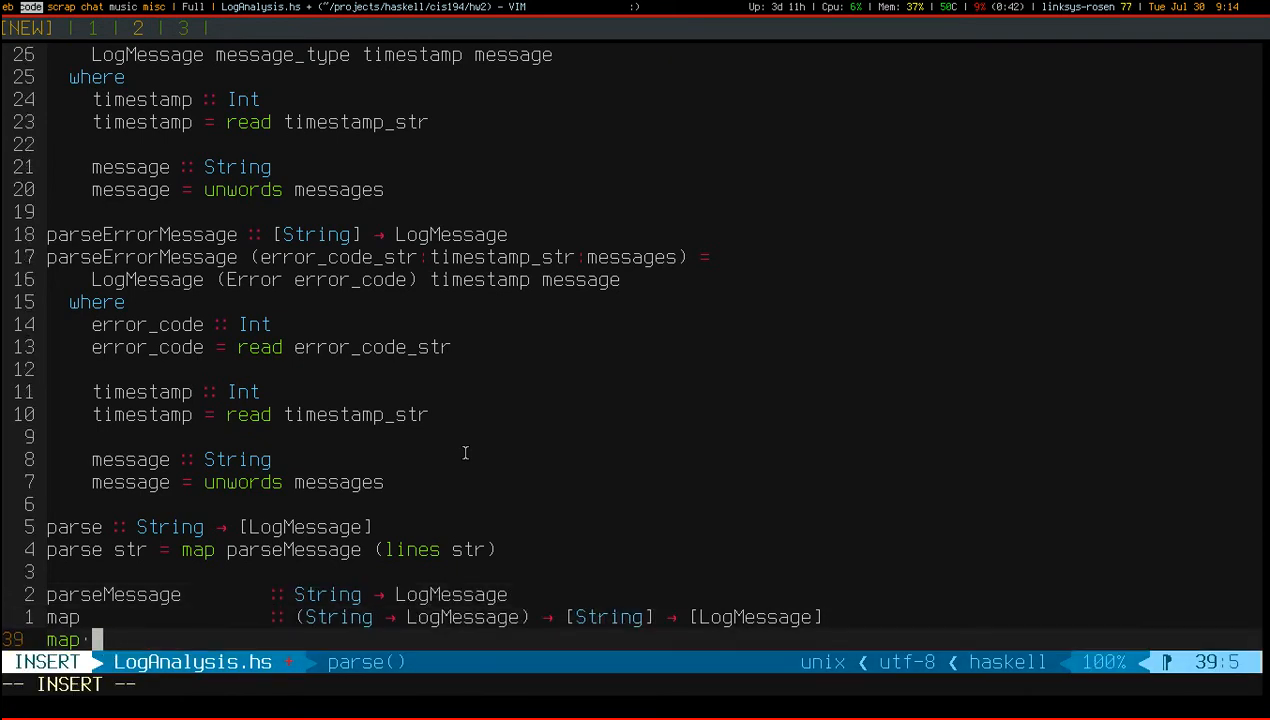
text(parseMessage)
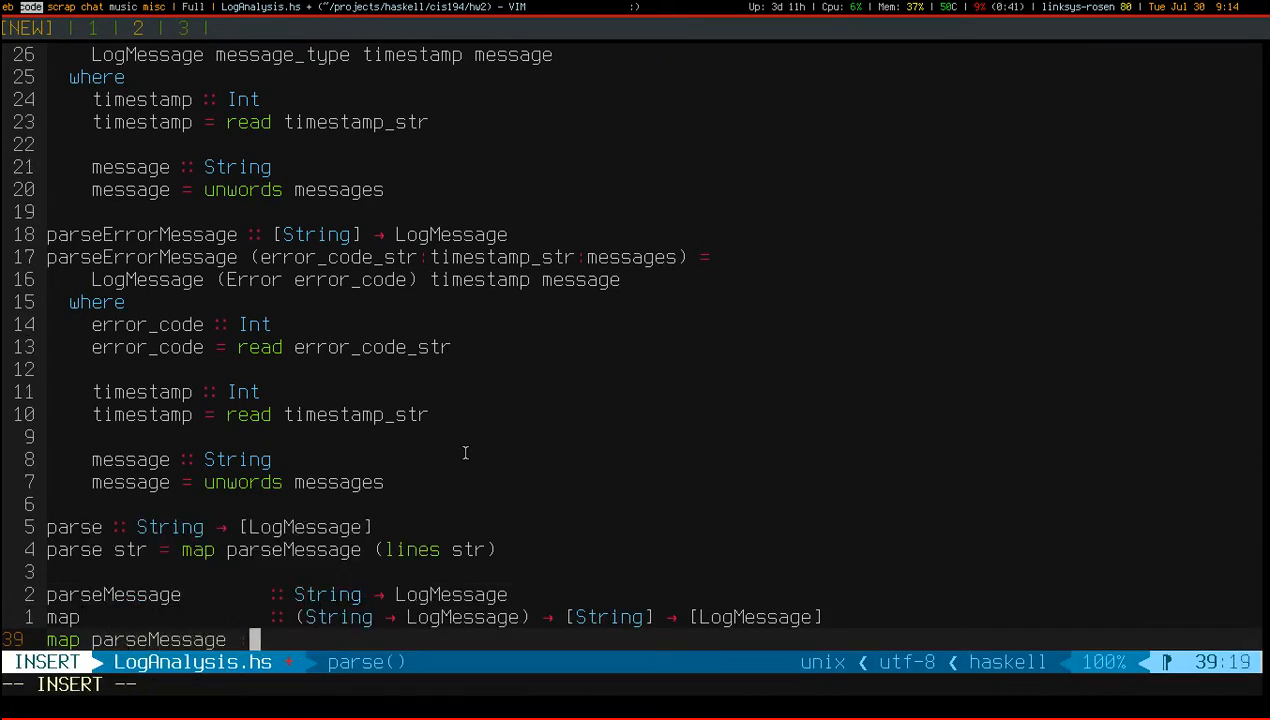
key(Escape)
text(:)
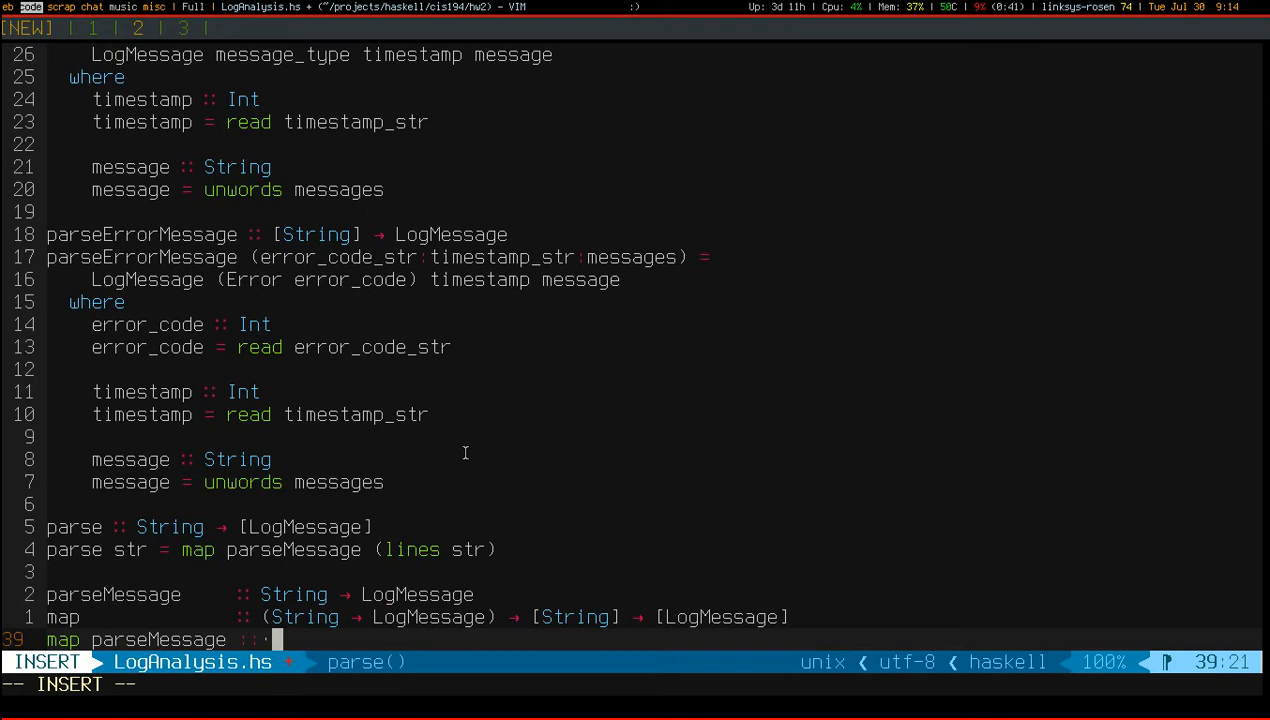
text([String] →)
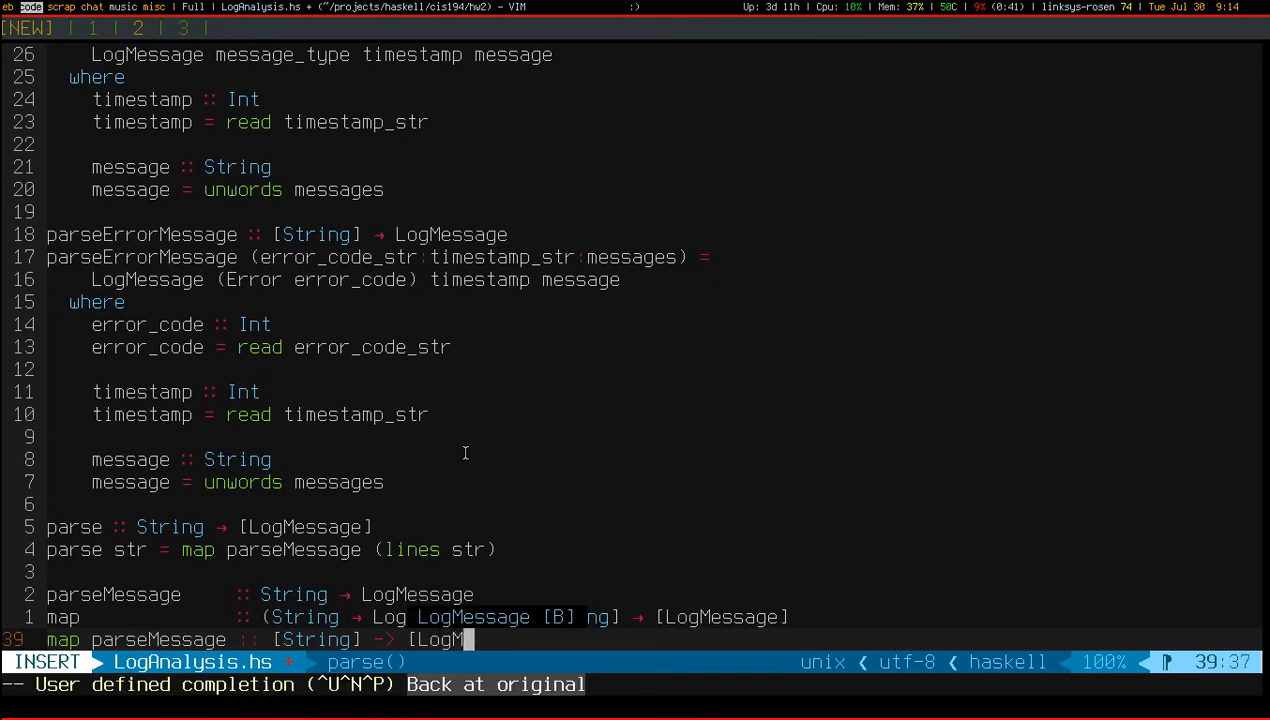
key(Escape)
text(map )
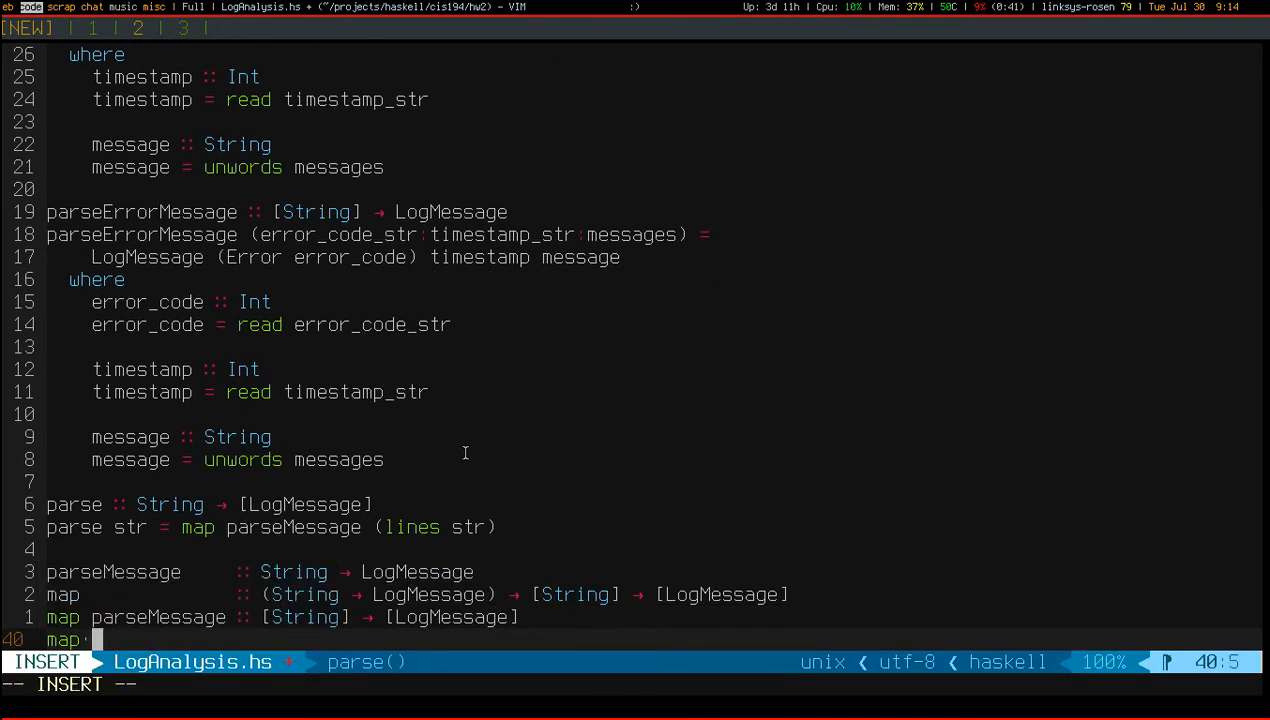
Step: Annotate map parseMessage (lines str) :: [LogMessage] and realign the separators
text(parseMessage)
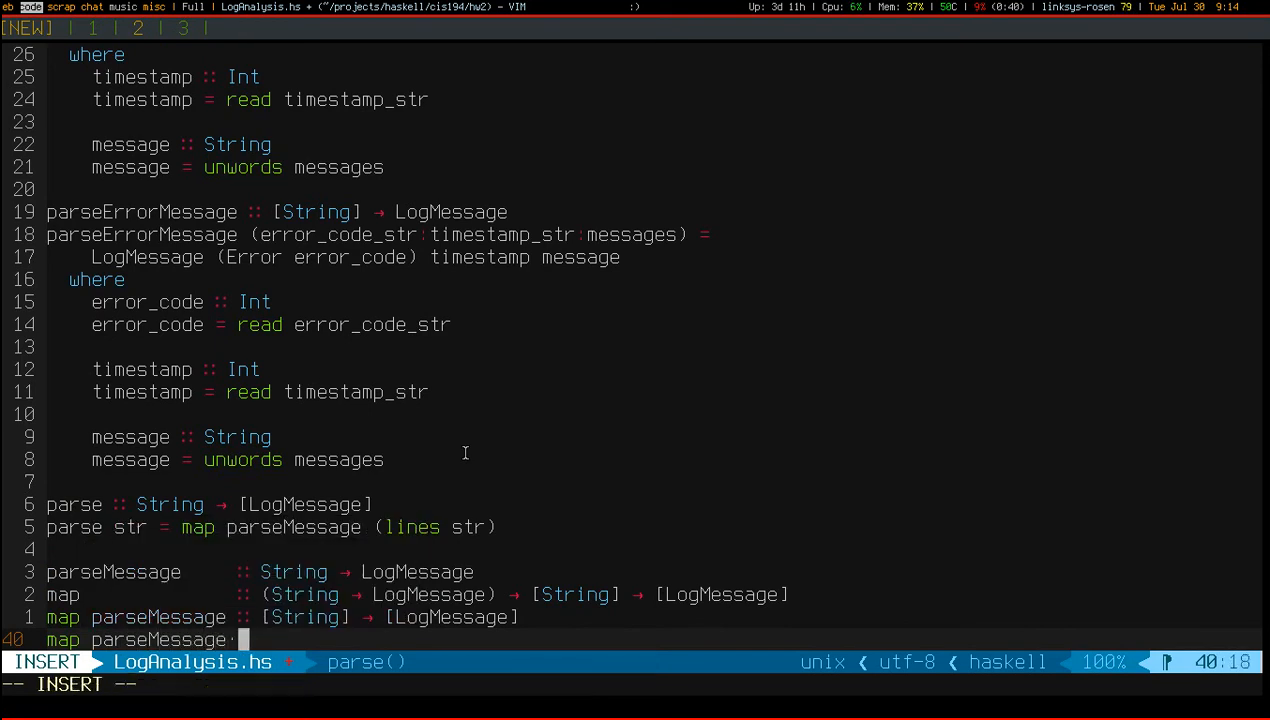
text(()
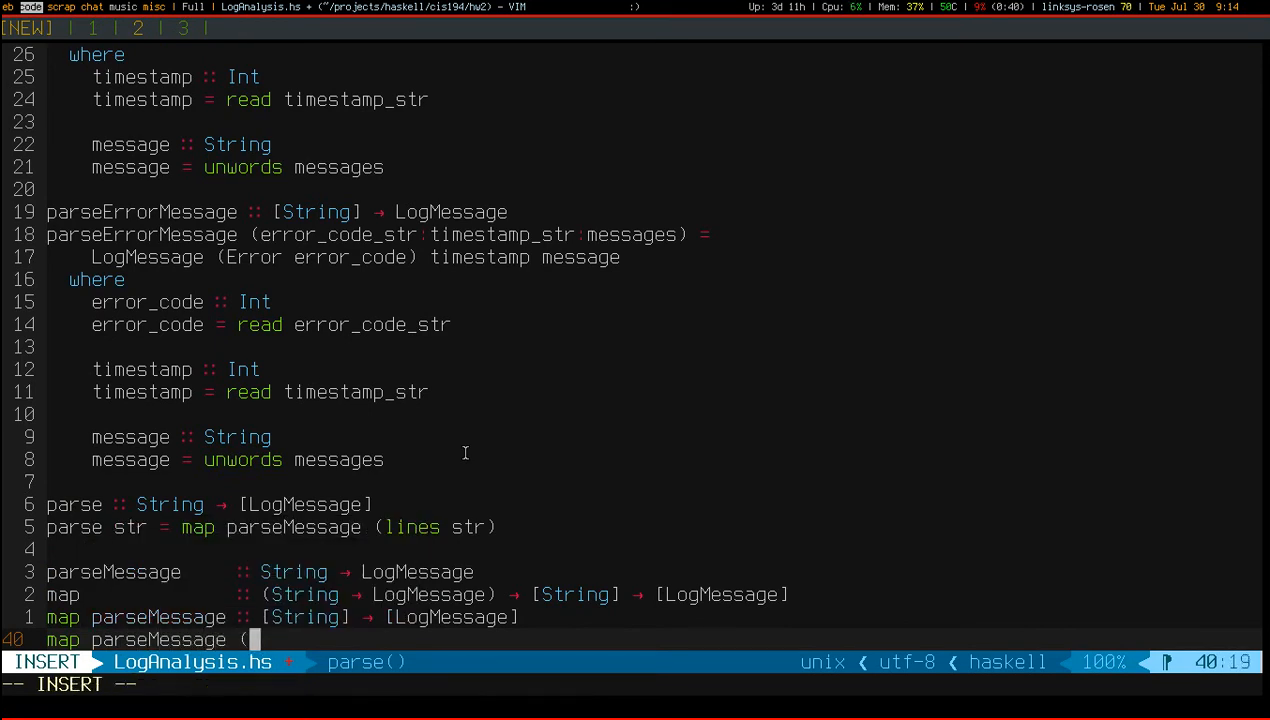
text(lines str)
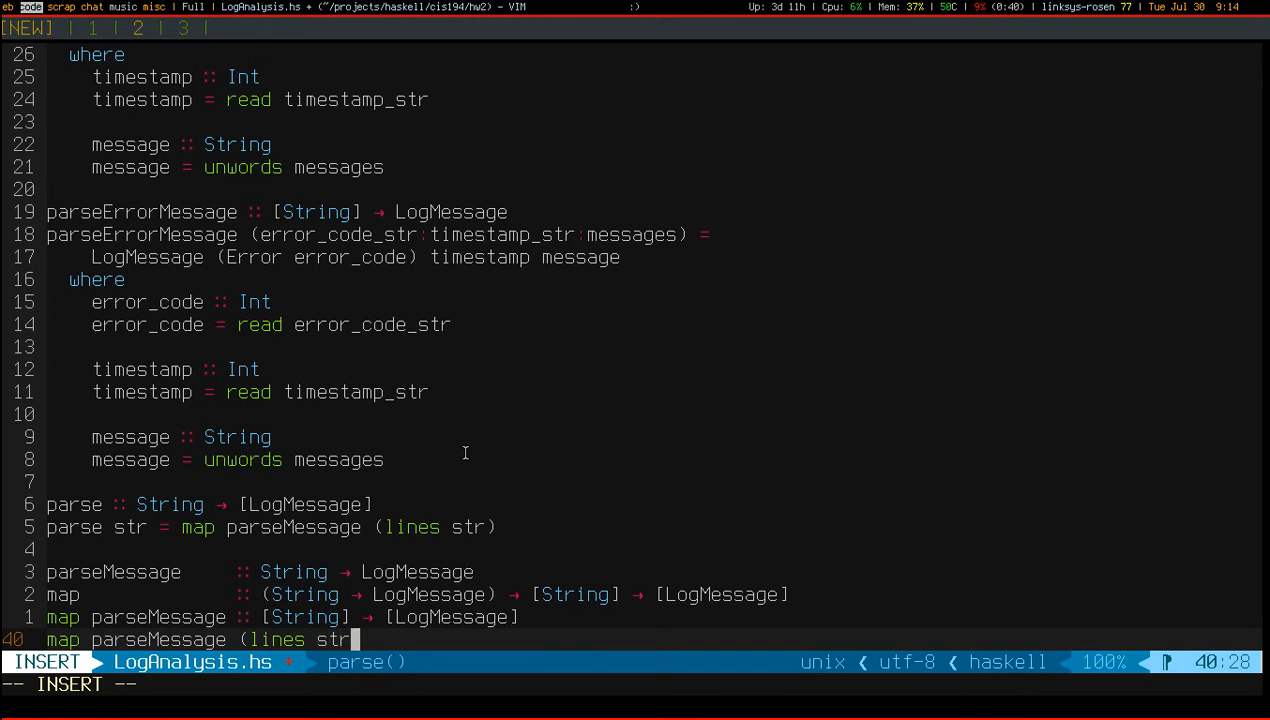
text() :: [Log)
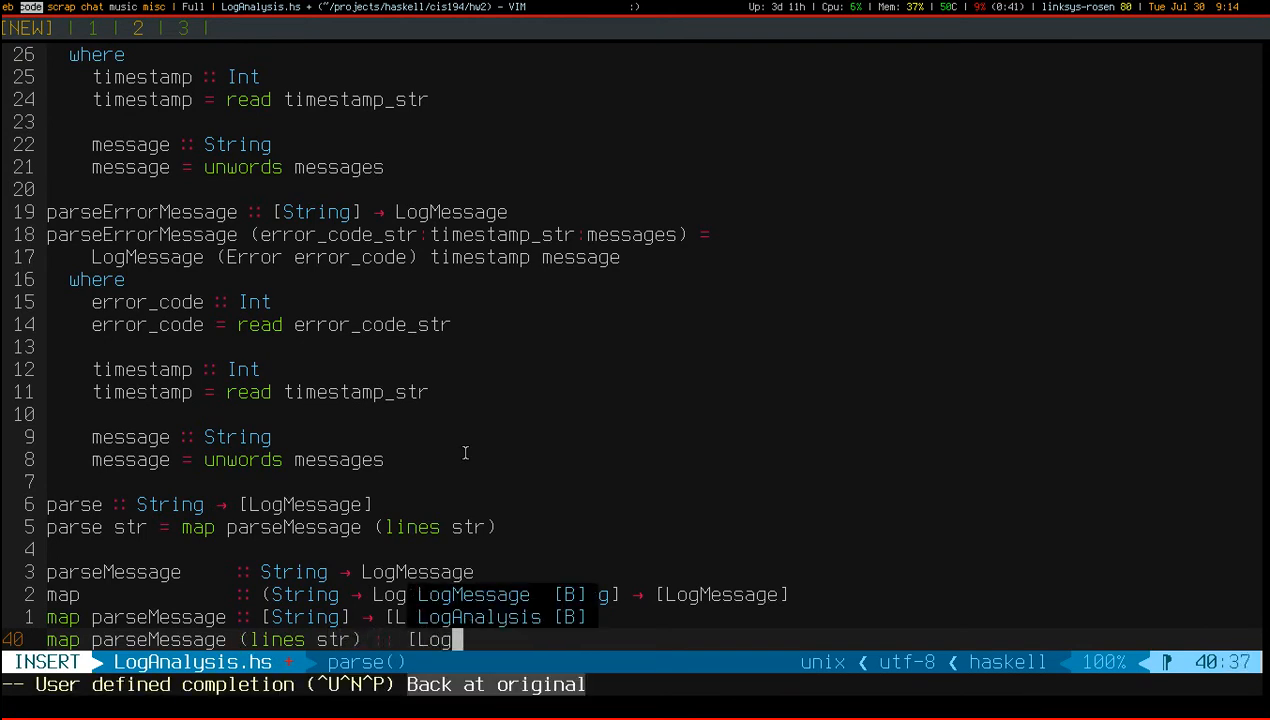
key(Escape)
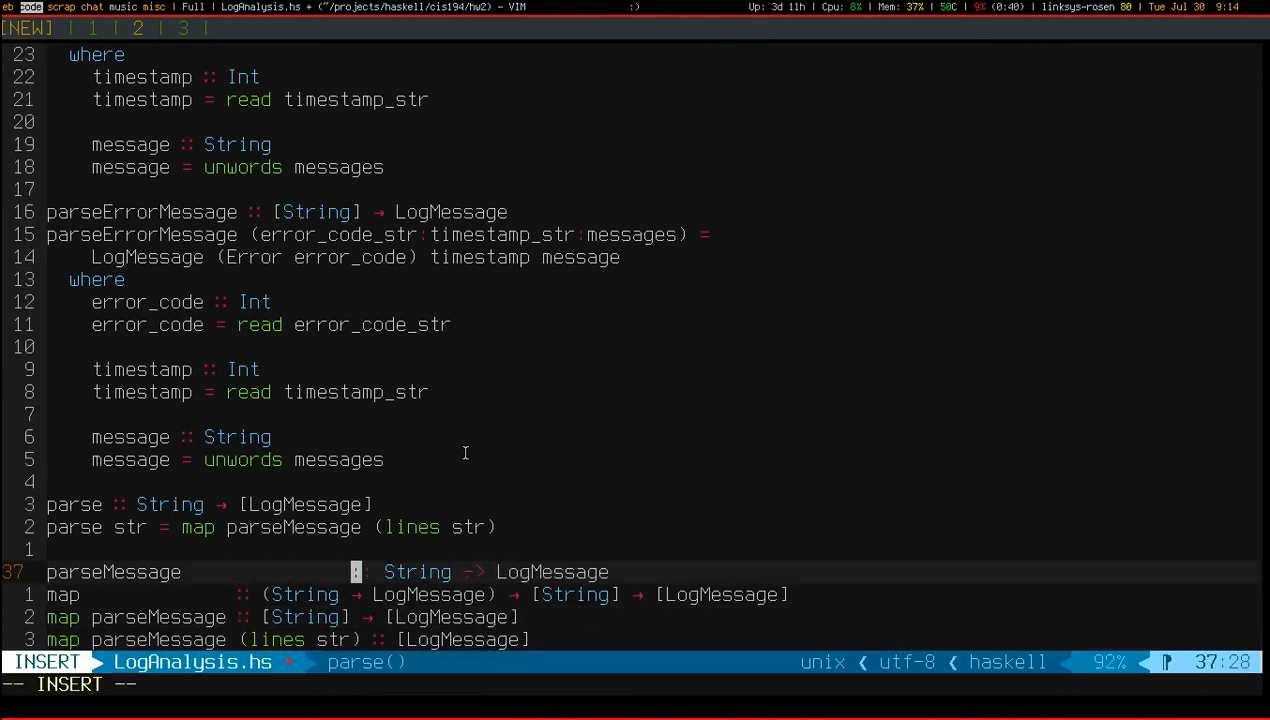
key(Escape)
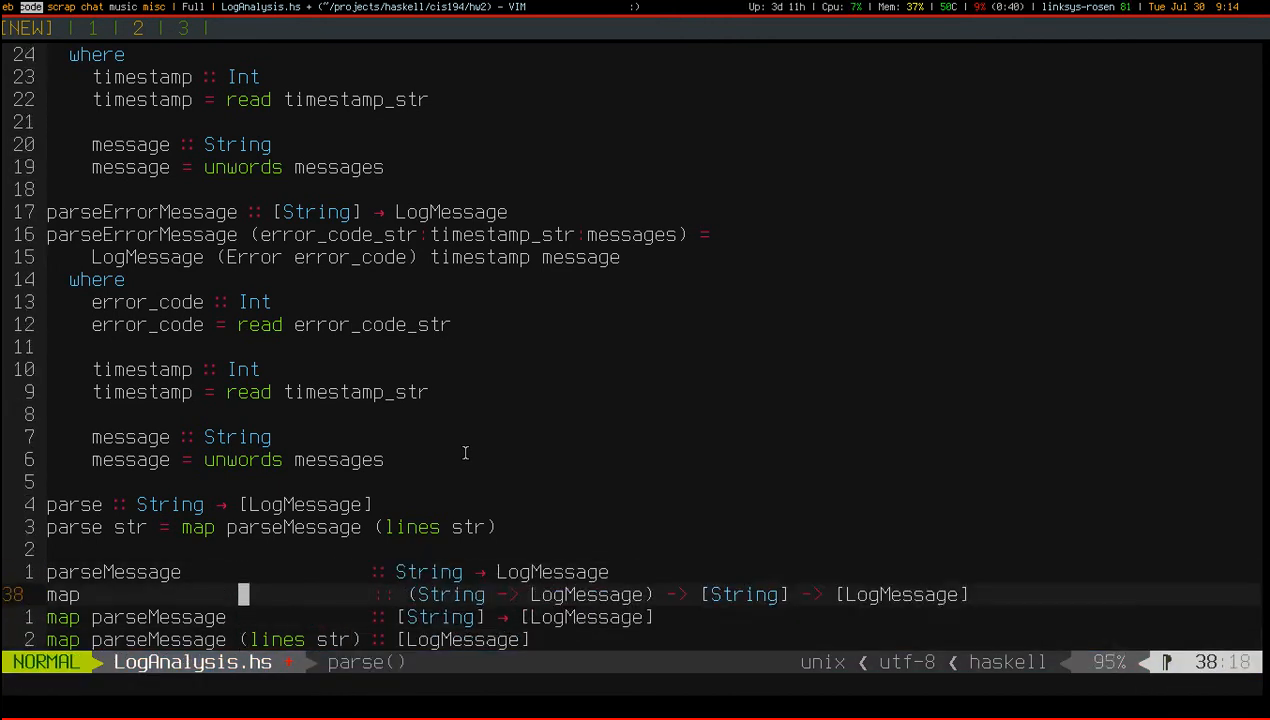